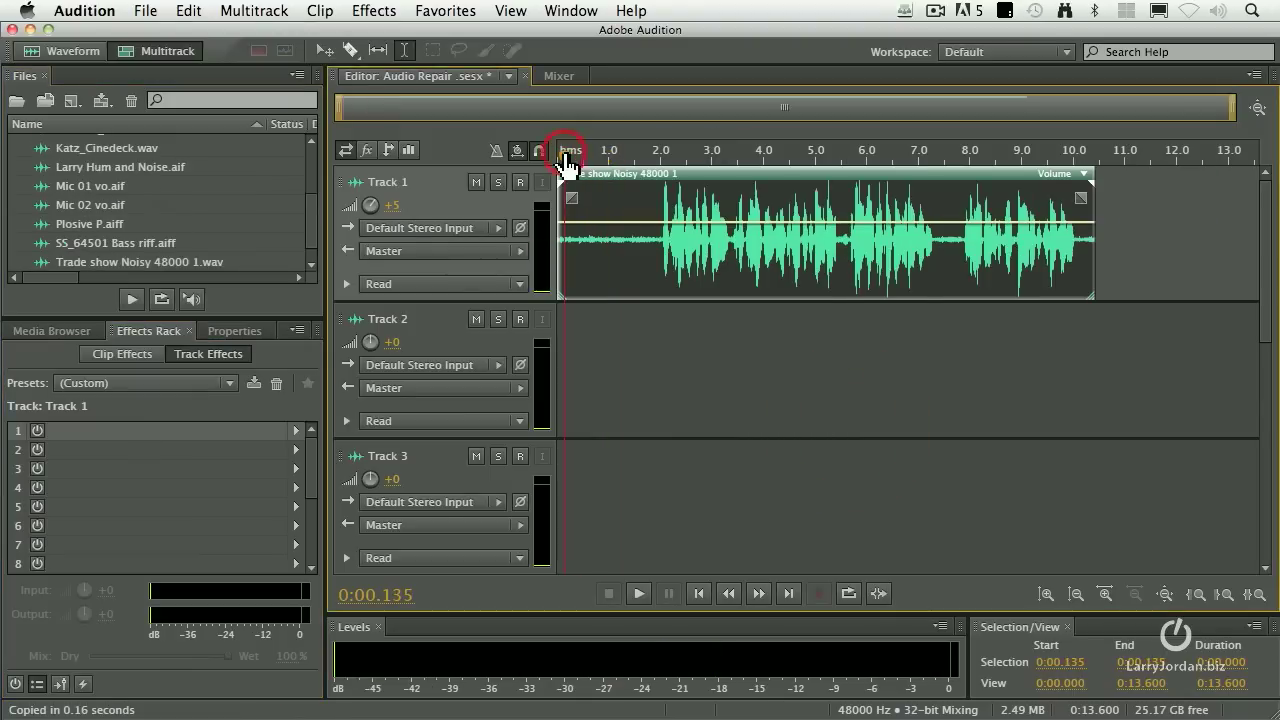
Audition the noisy Track 1 clip a few times, returning the playhead to its start
left_click(638, 592)
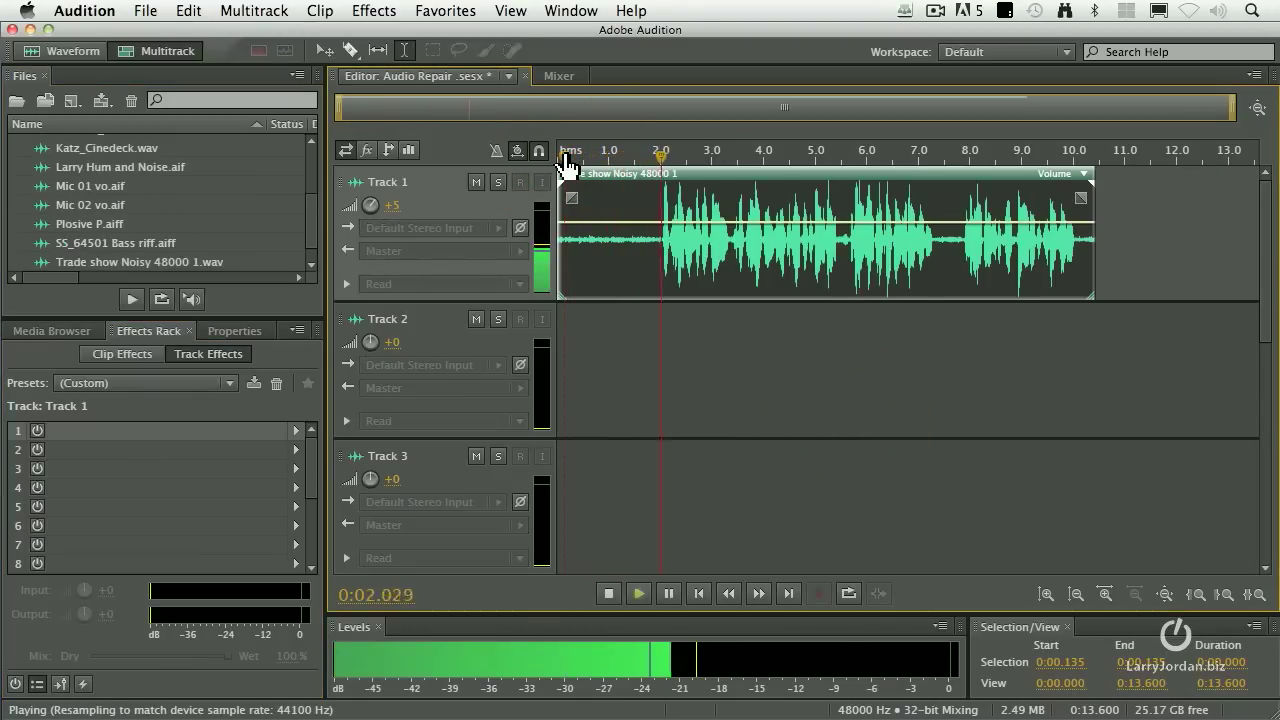
left_click(608, 592)
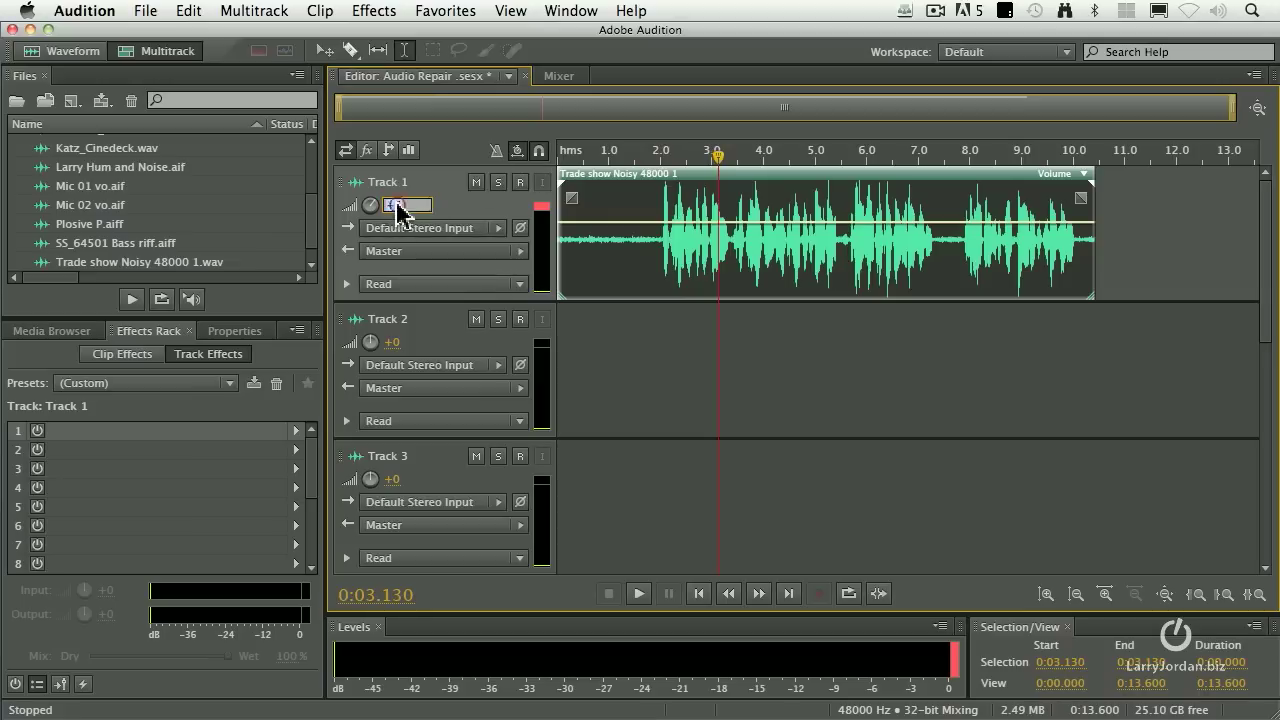
left_click(638, 592)
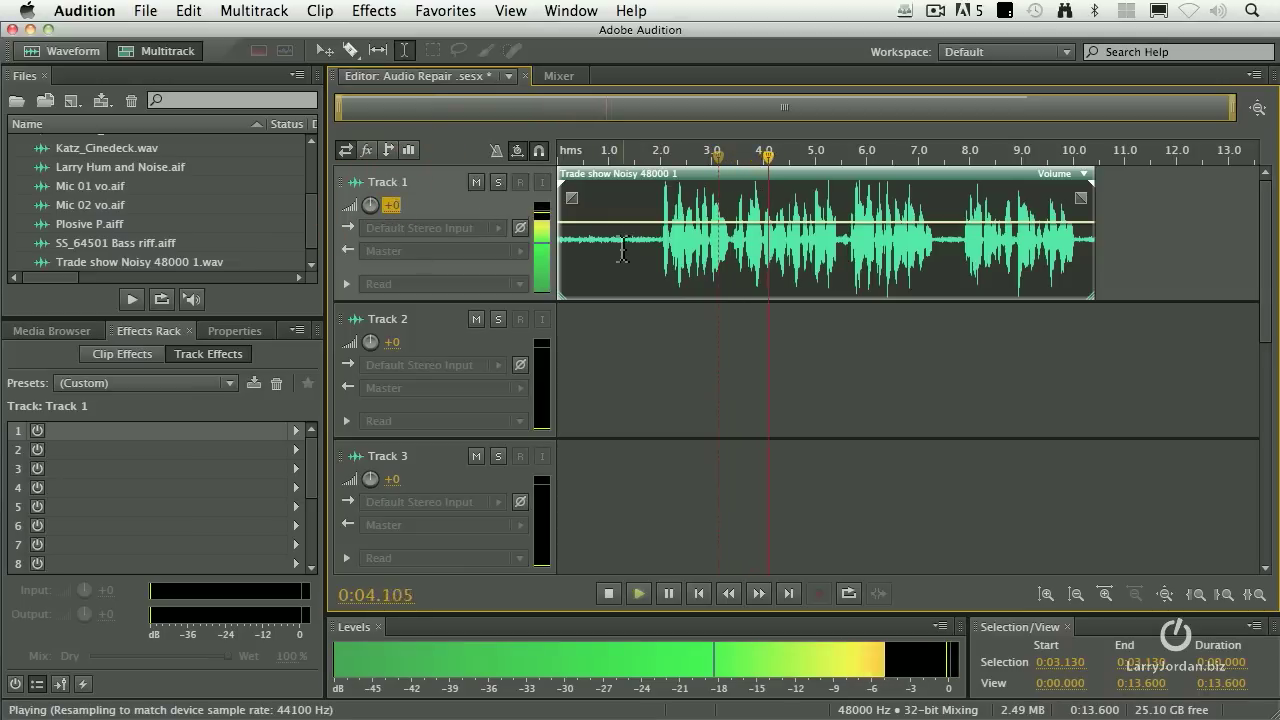
left_click(608, 592)
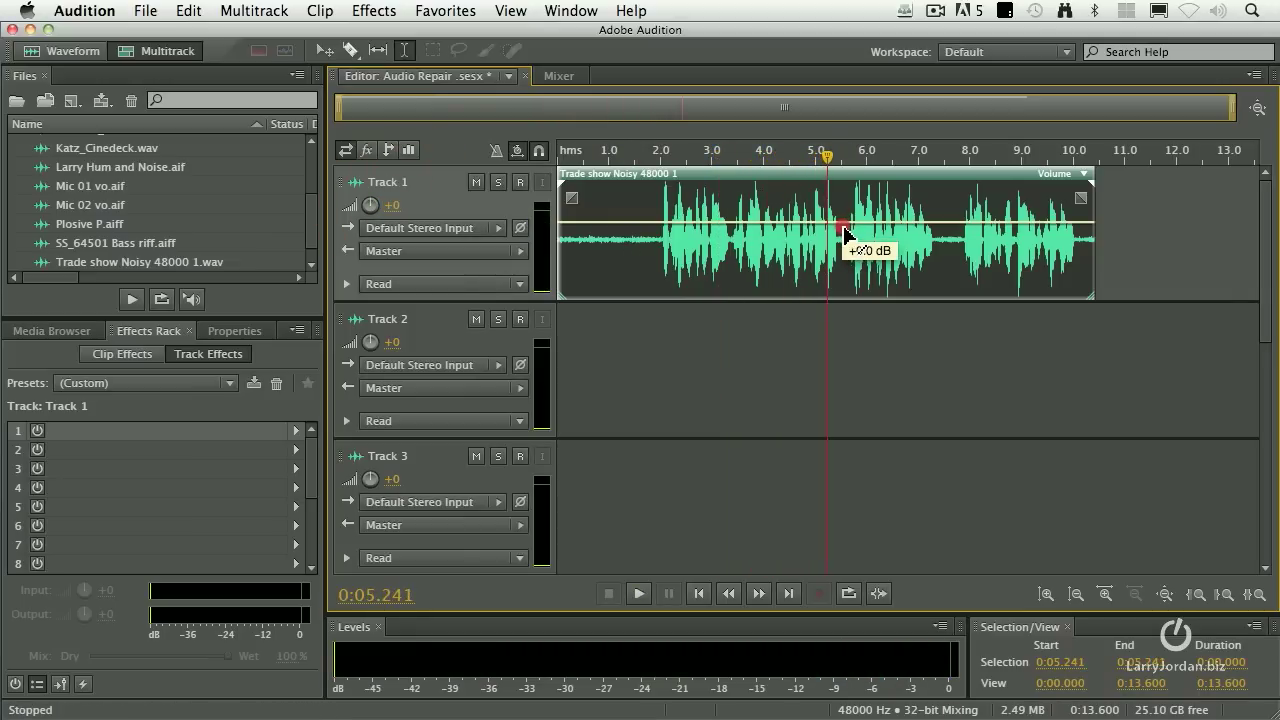
left_click(568, 160)
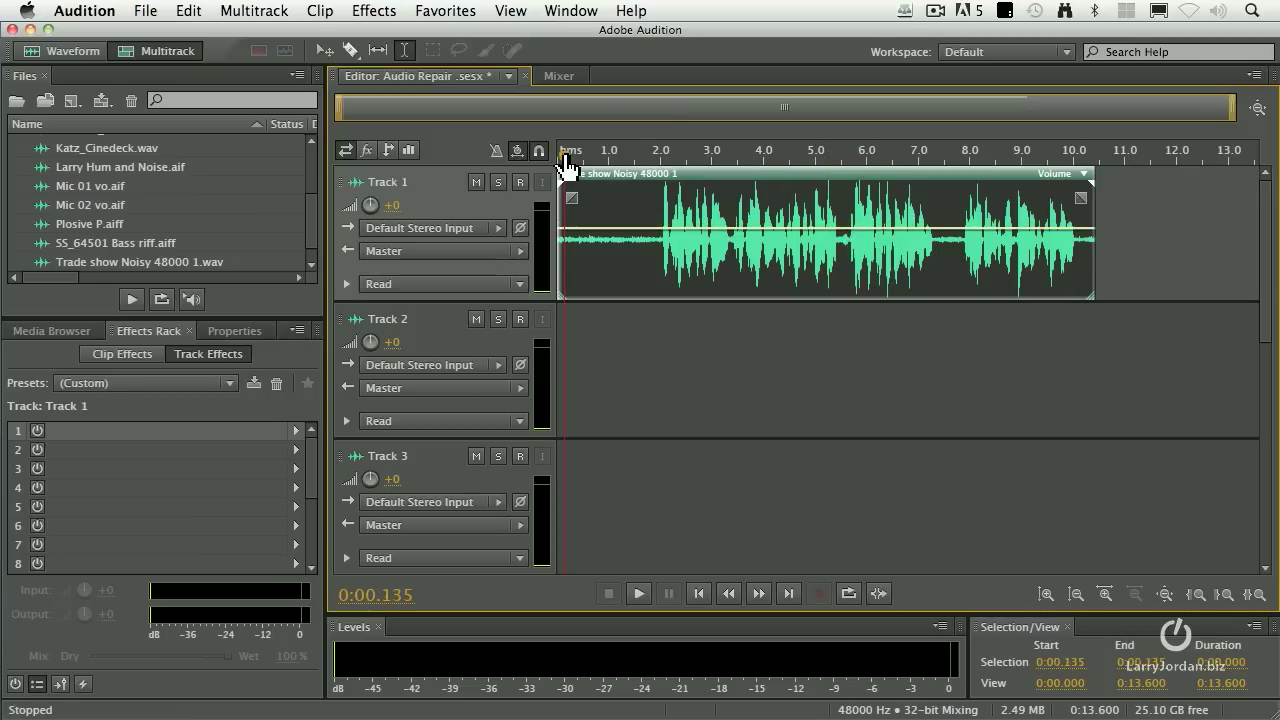
left_click(638, 592)
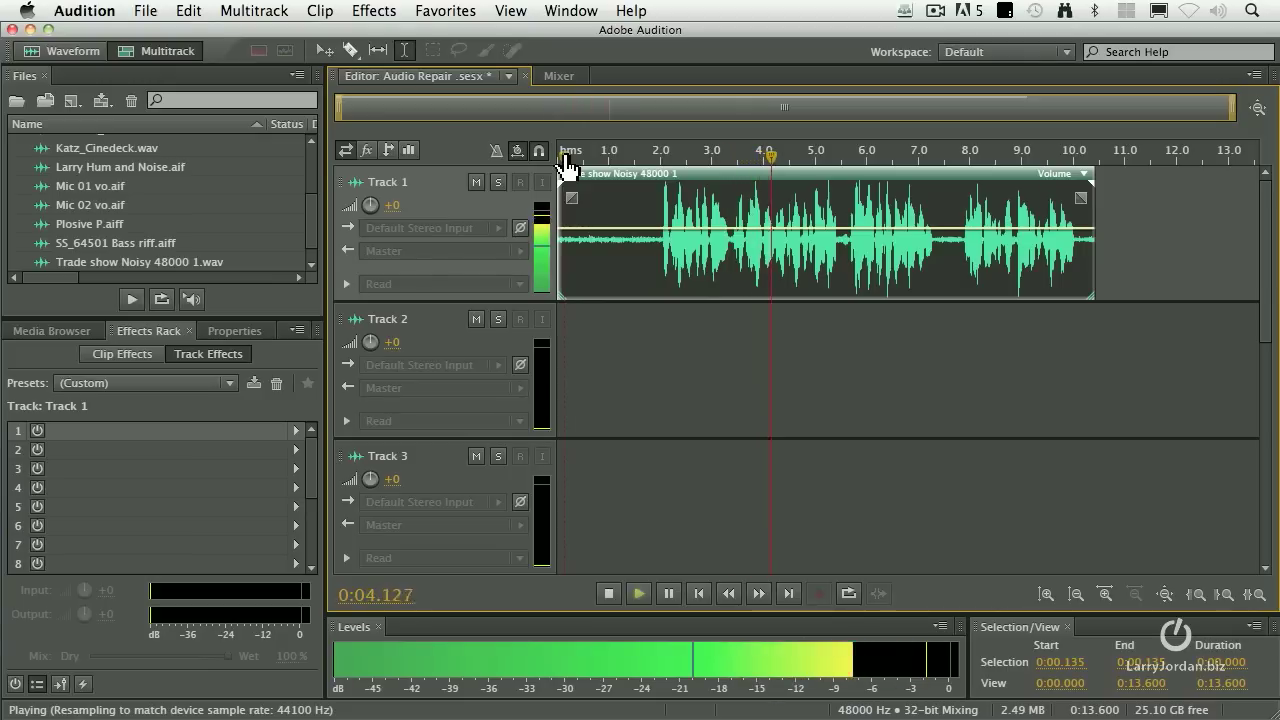
left_click(608, 592)
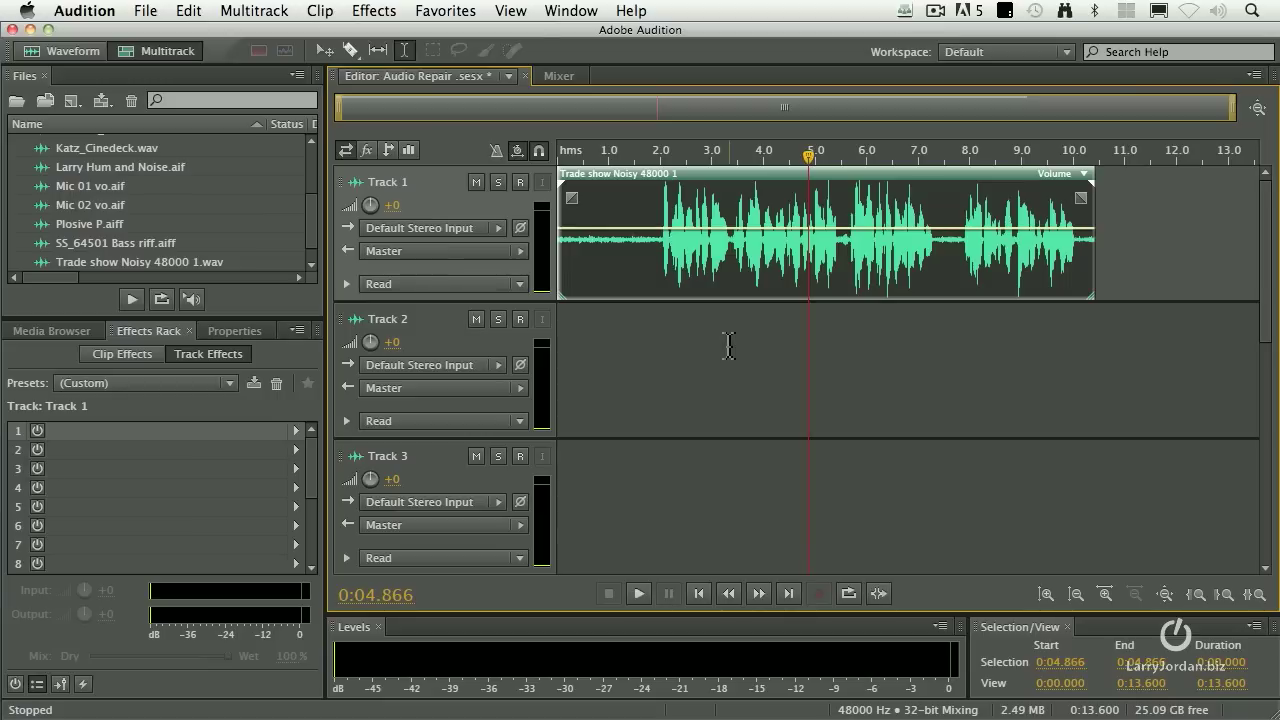
left_click(564, 148)
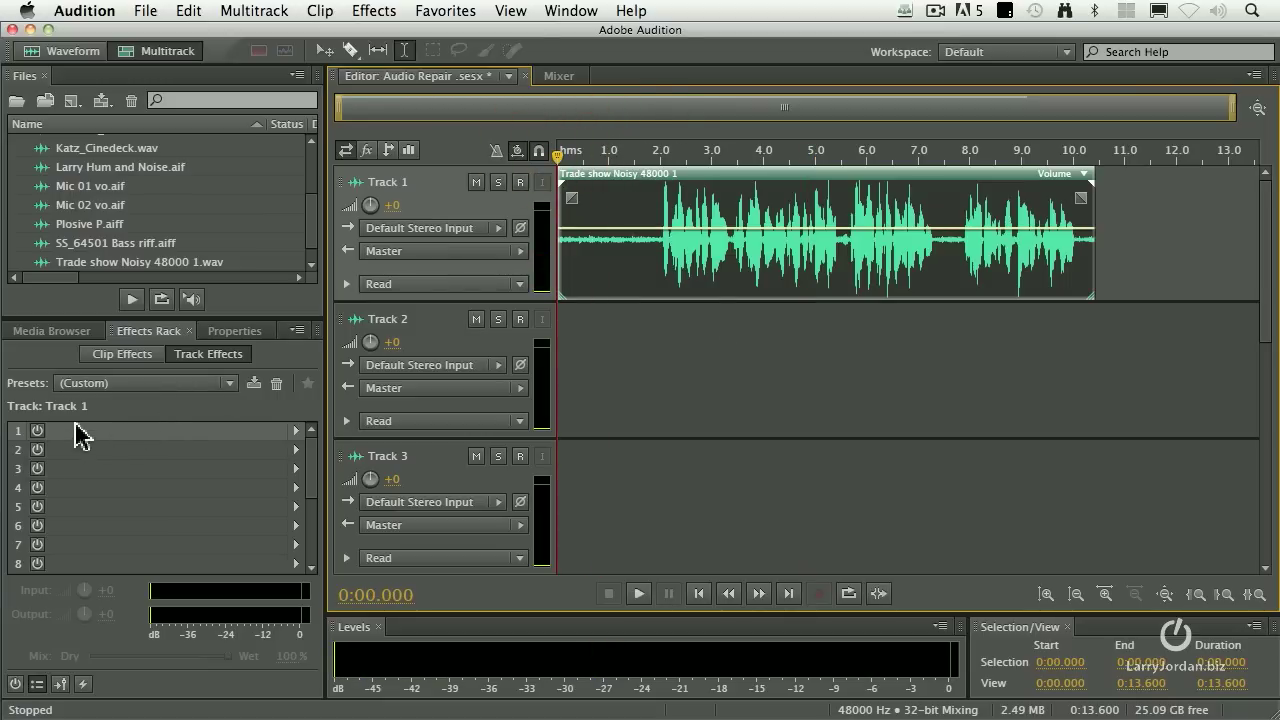
Check Track 2's effects, then load Adaptive Noise Reduction on Track 1 with the Heavy Noise Reduction preset
left_click(388, 318)
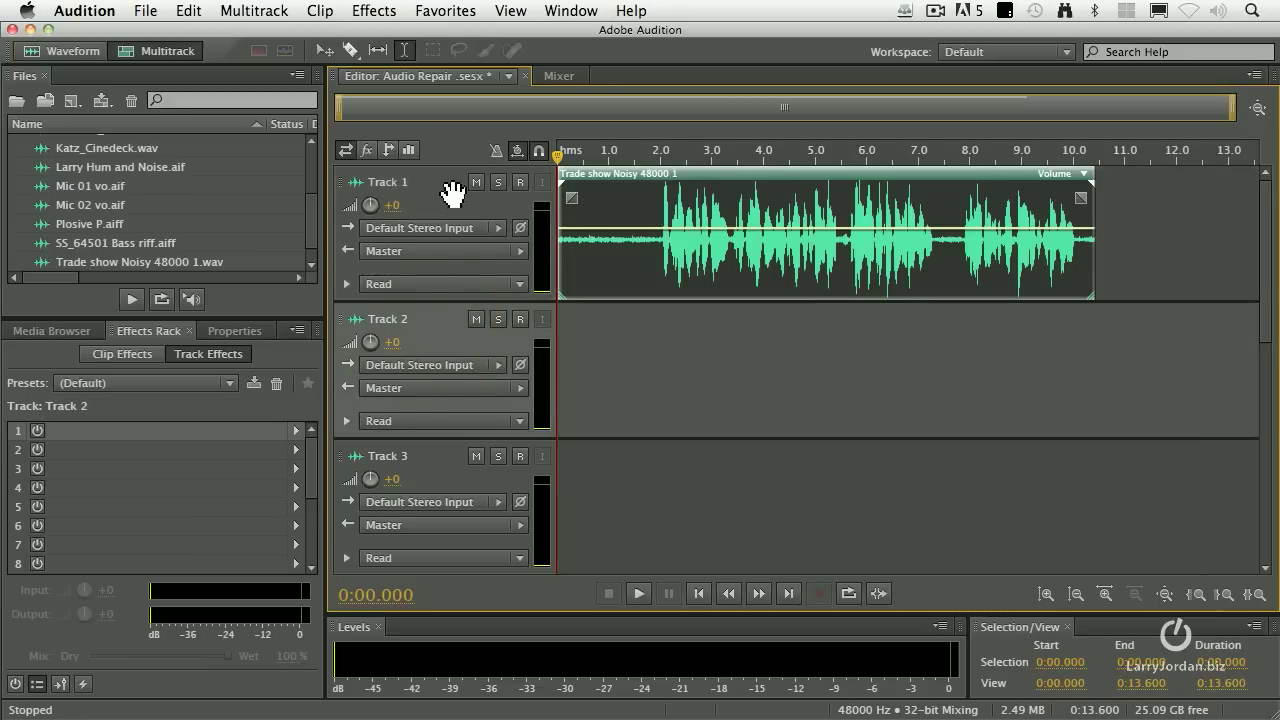
mouse_move(444, 338)
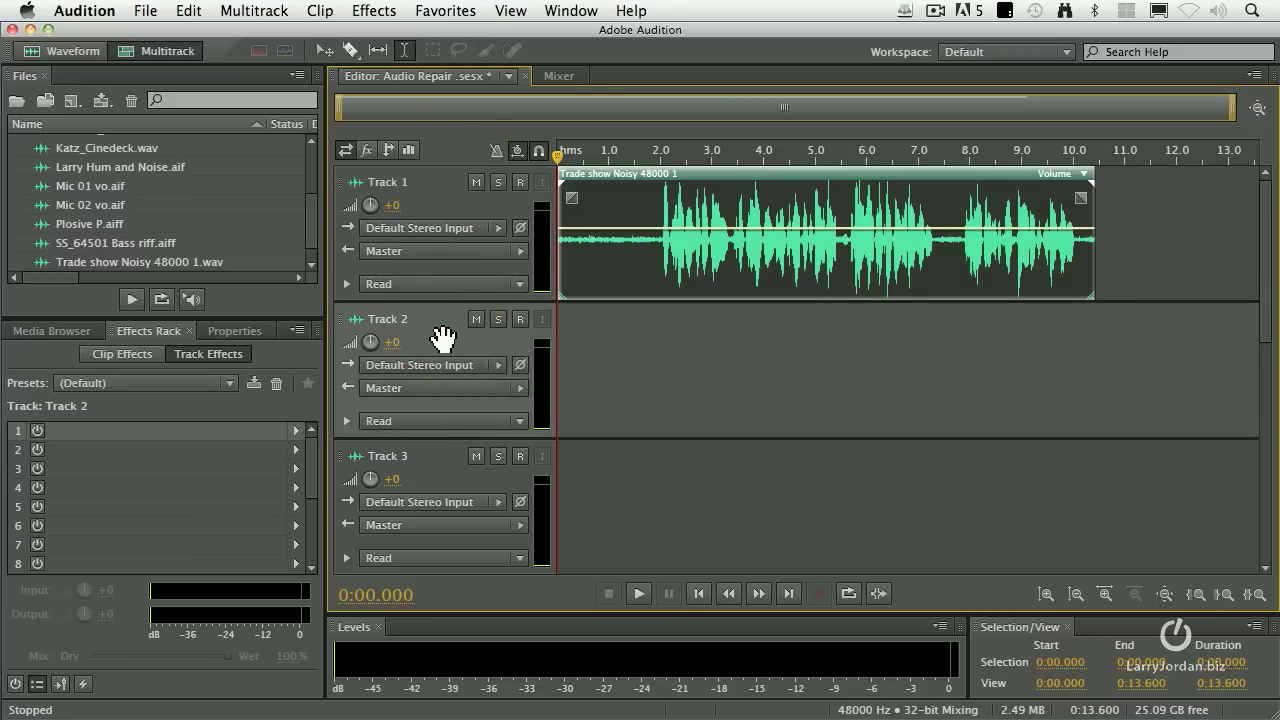
mouse_move(432, 216)
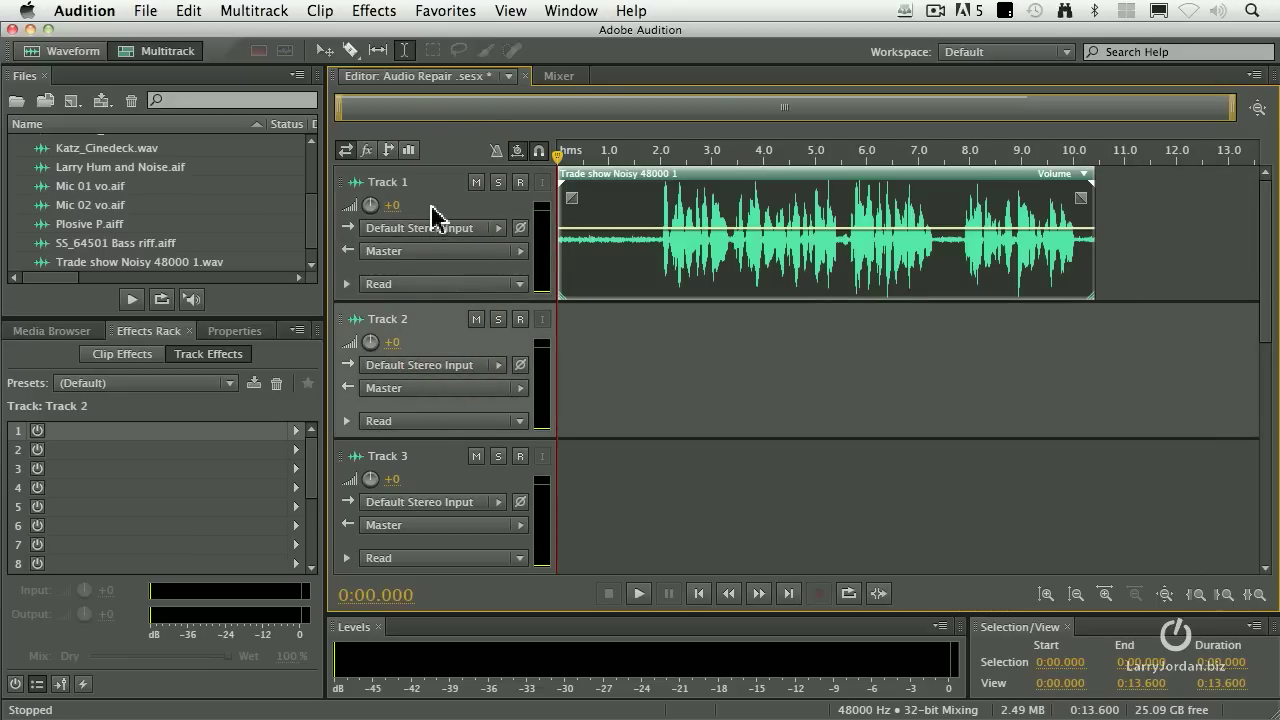
left_click(436, 204)
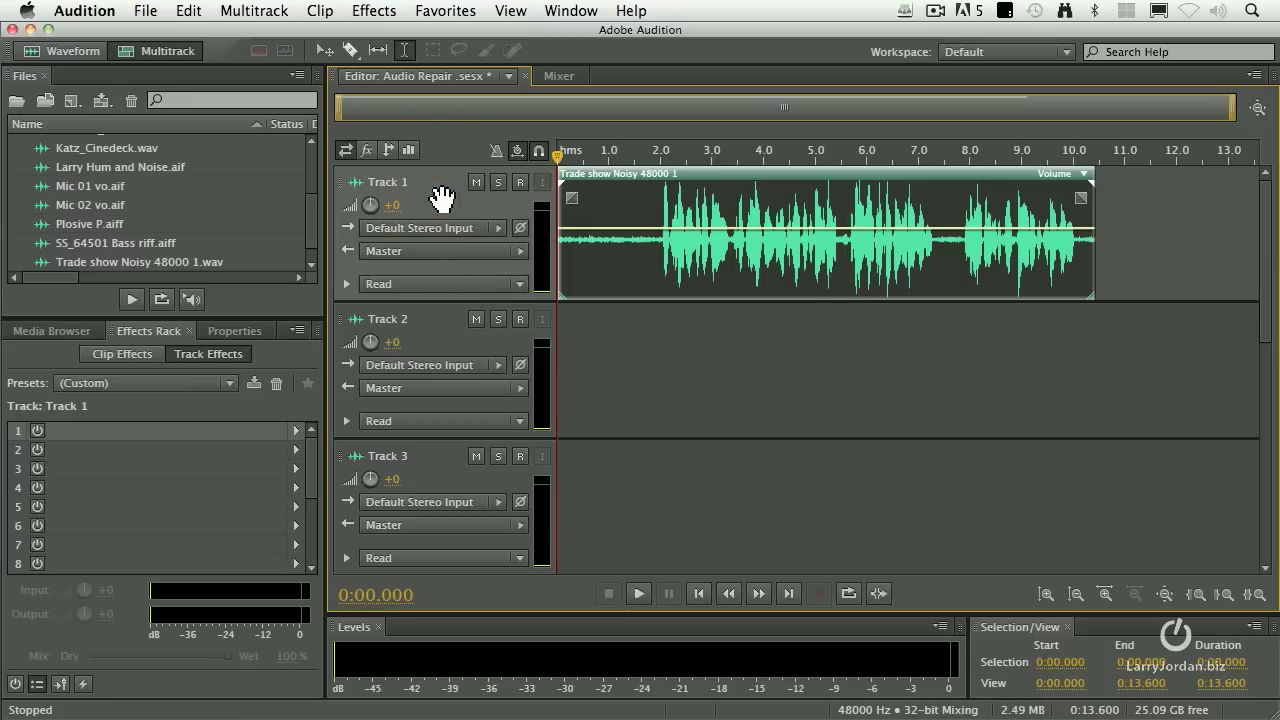
mouse_move(152, 350)
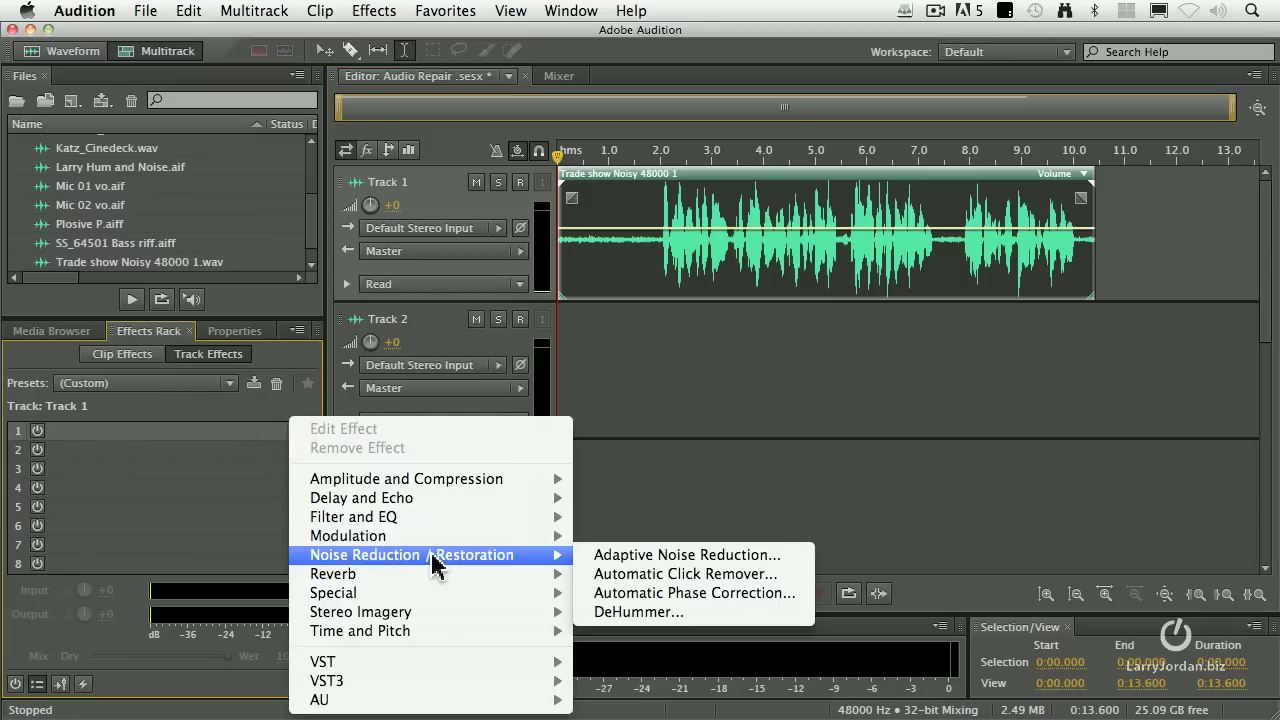
mouse_move(790, 568)
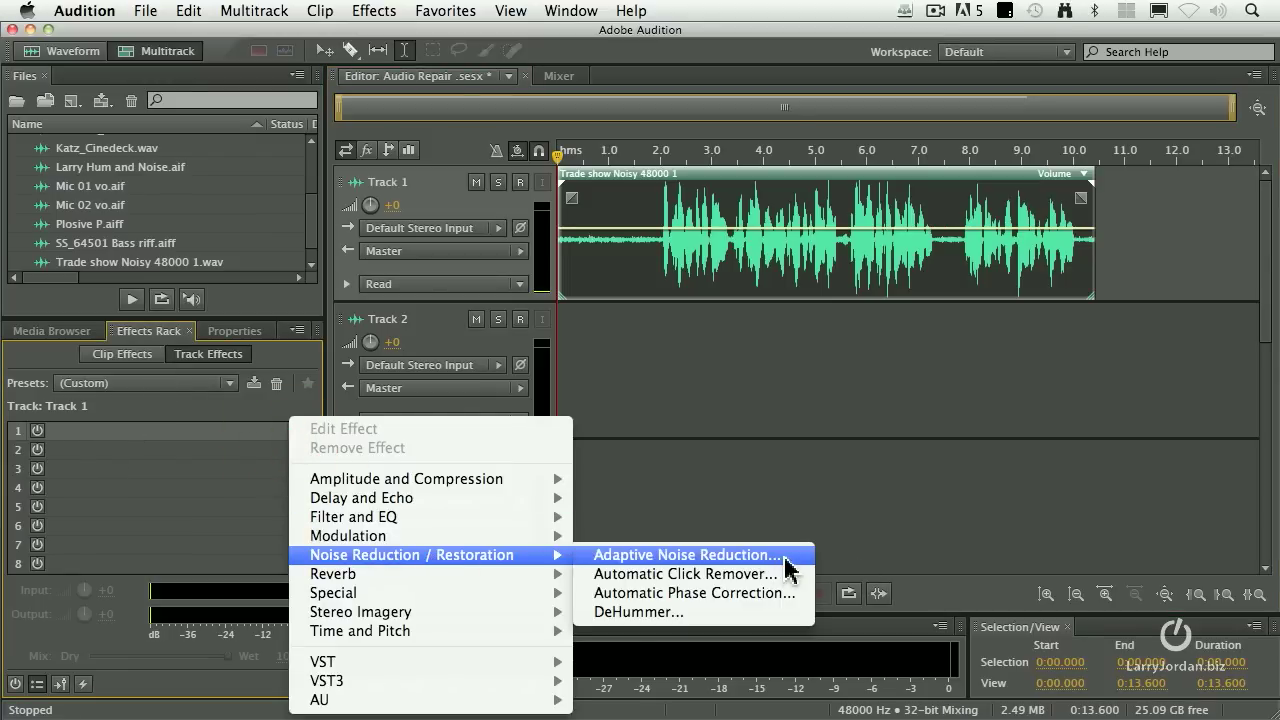
left_click(686, 554)
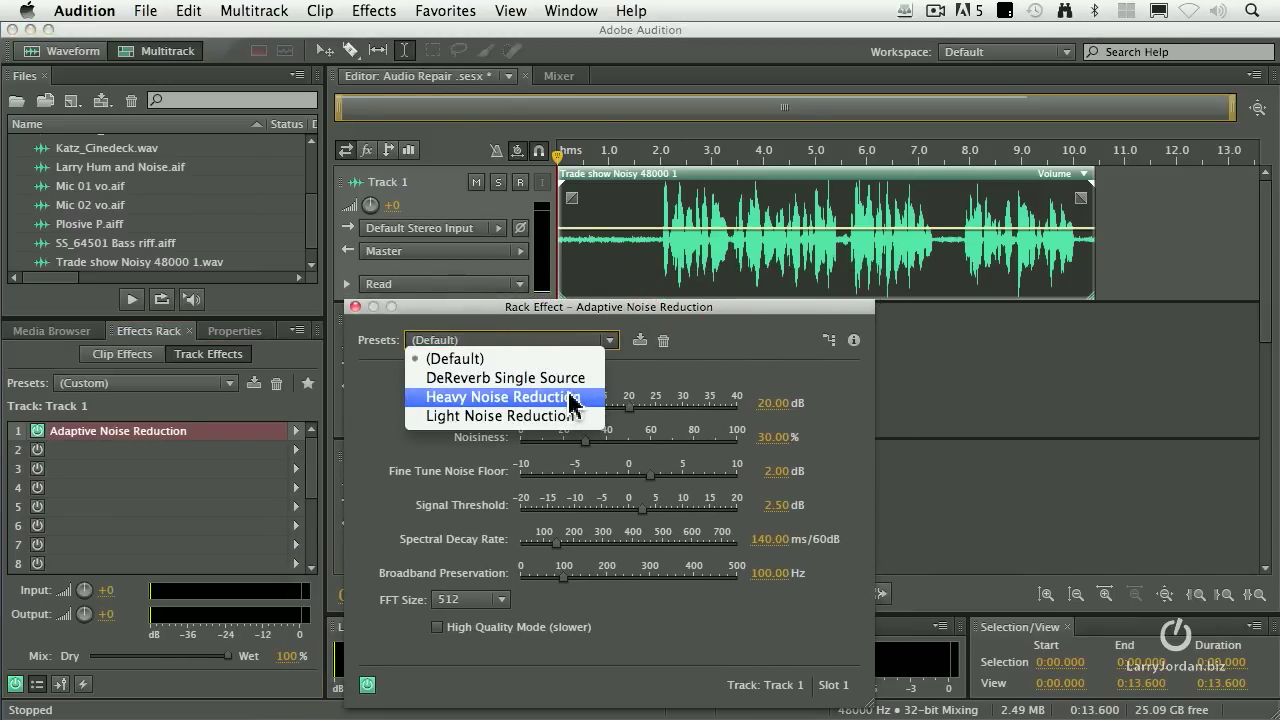
mouse_move(584, 376)
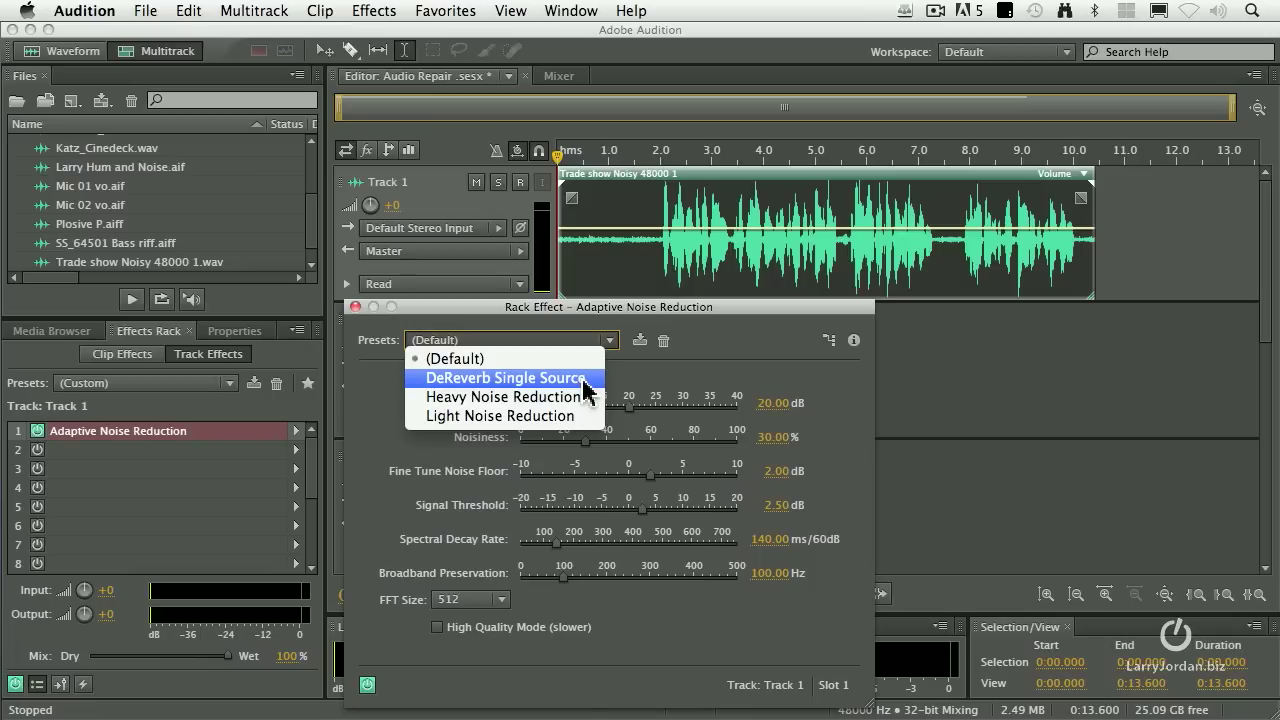
left_click(504, 396)
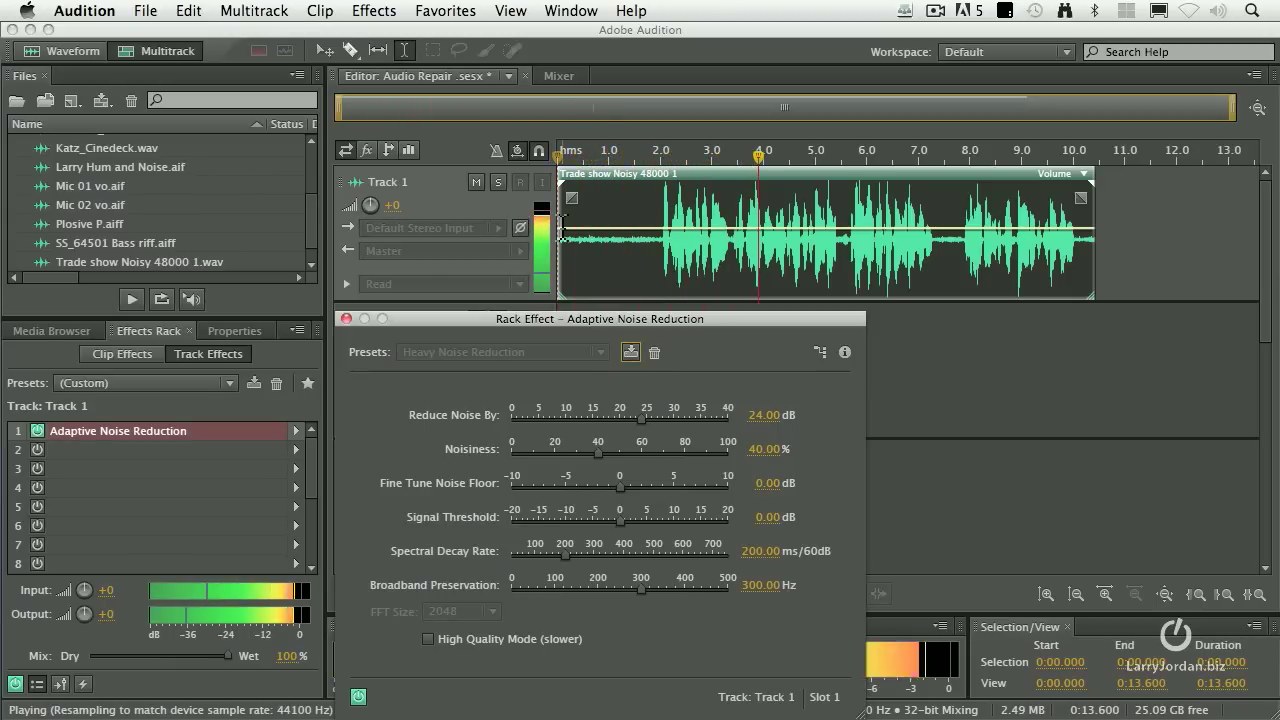
Replay the clip with heavy reduction, then switch the effect to the Light Noise Reduction preset
key("space")
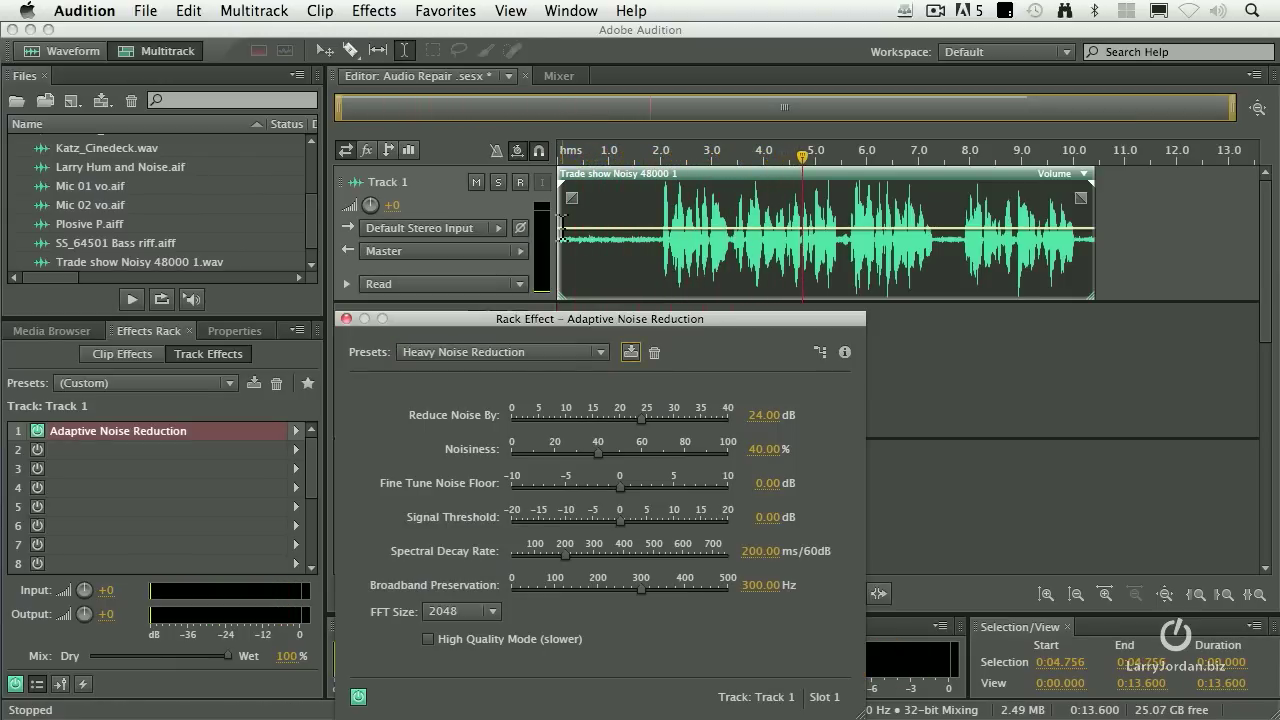
left_click(568, 160)
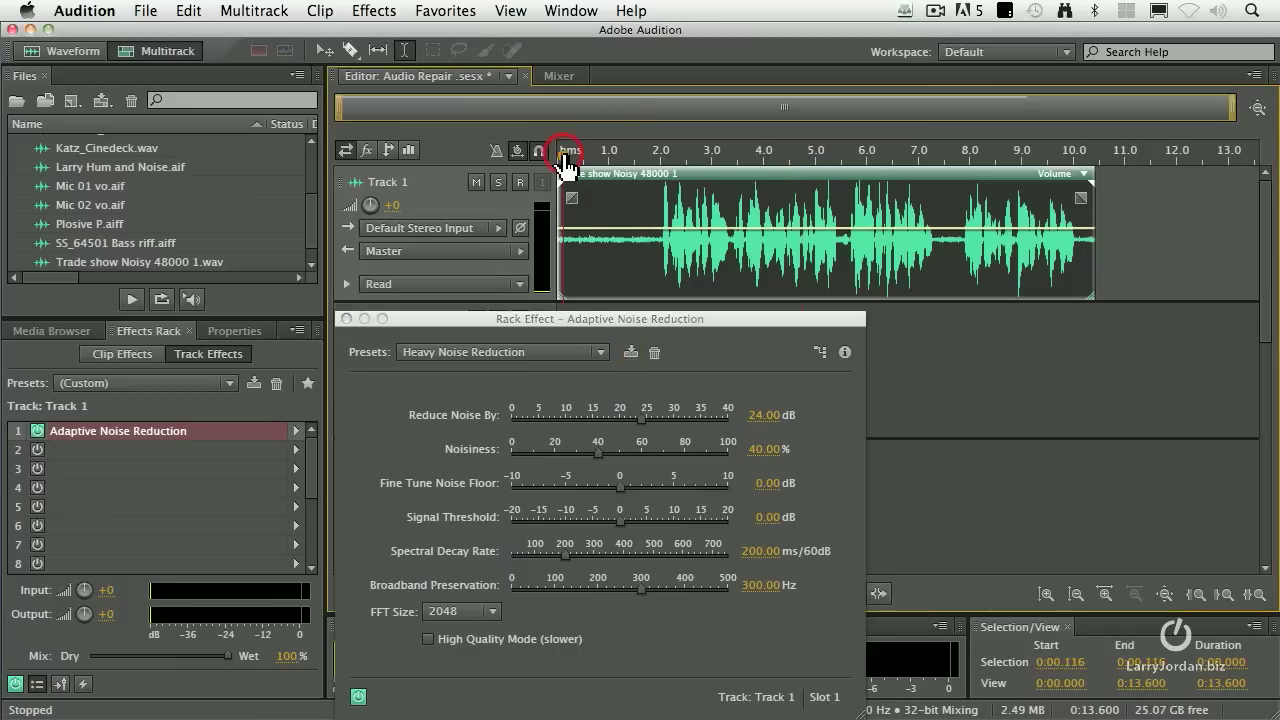
left_click(564, 150)
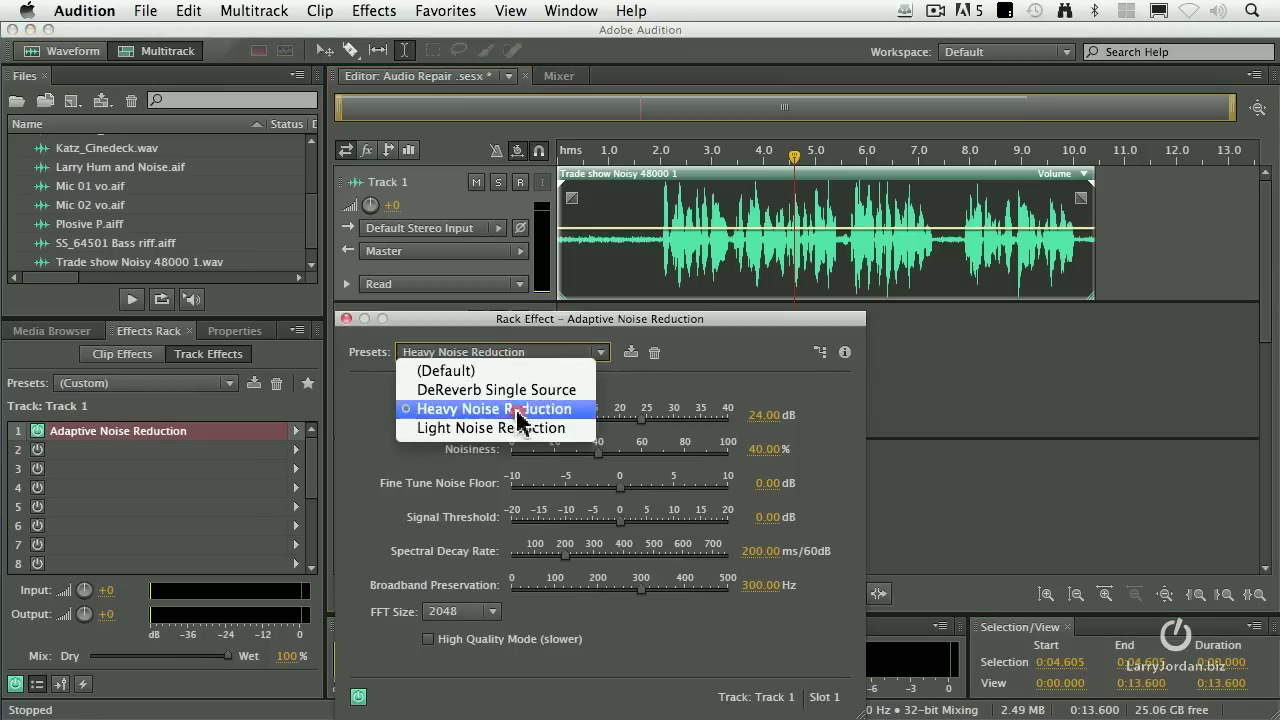
left_click(490, 428)
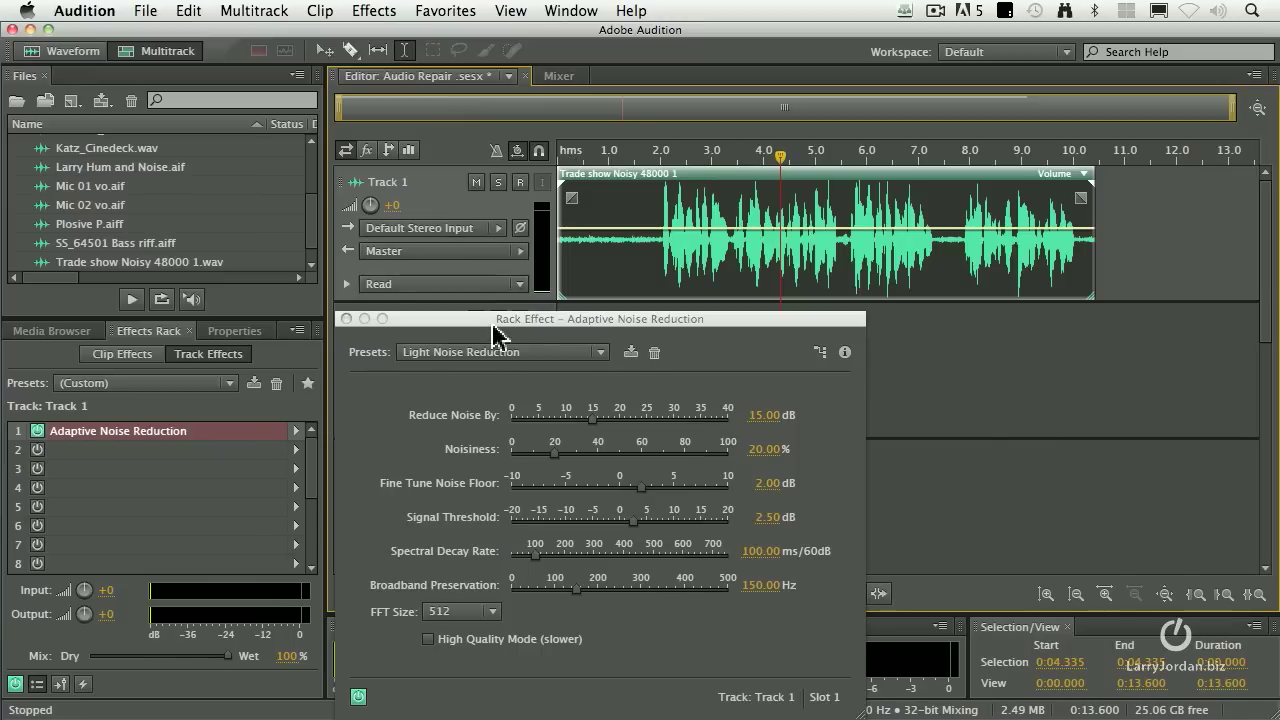
Move the Adaptive Noise Reduction dialog right to reveal Tracks 2 and 3
left_click_drag(600, 318, 960, 240)
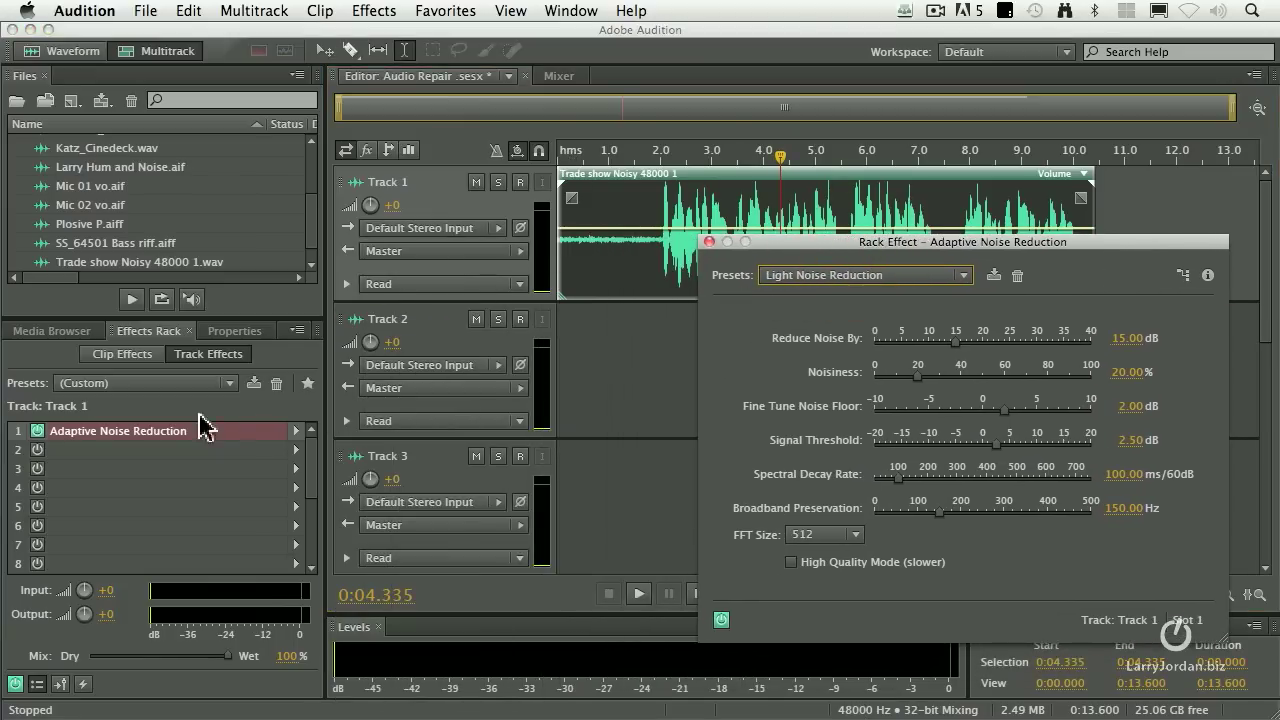
mouse_move(104, 442)
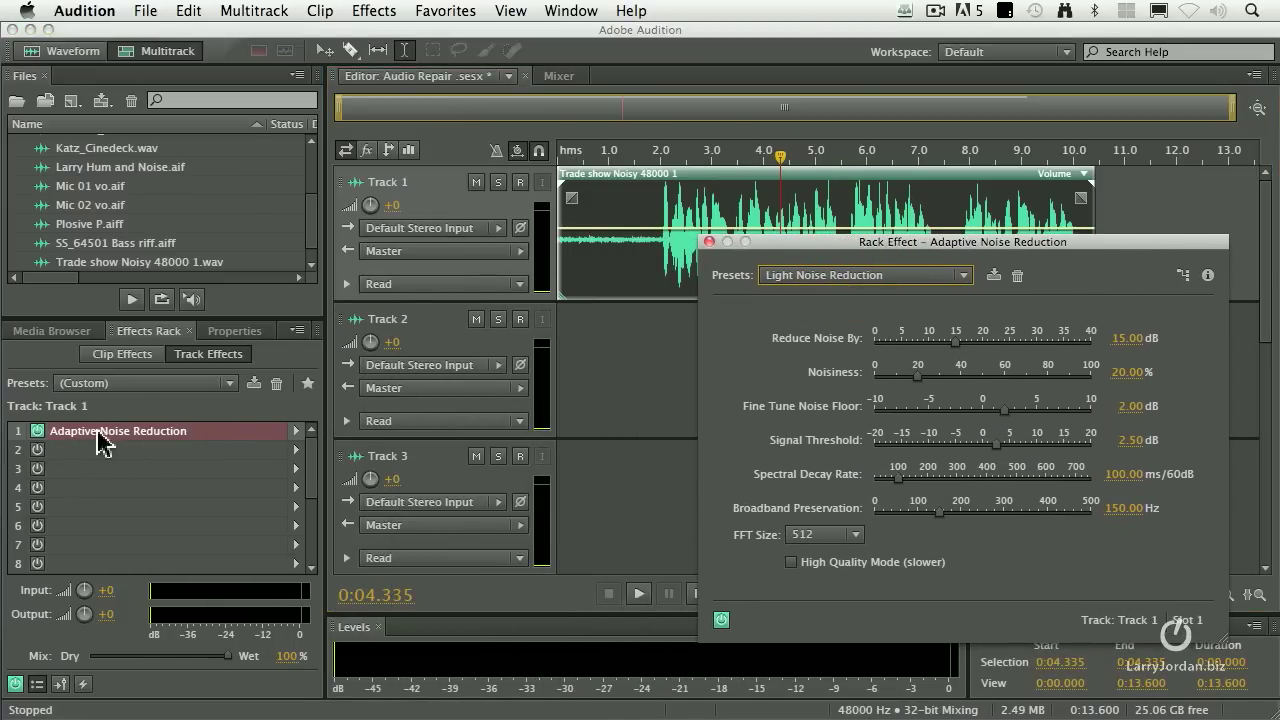
mouse_move(210, 444)
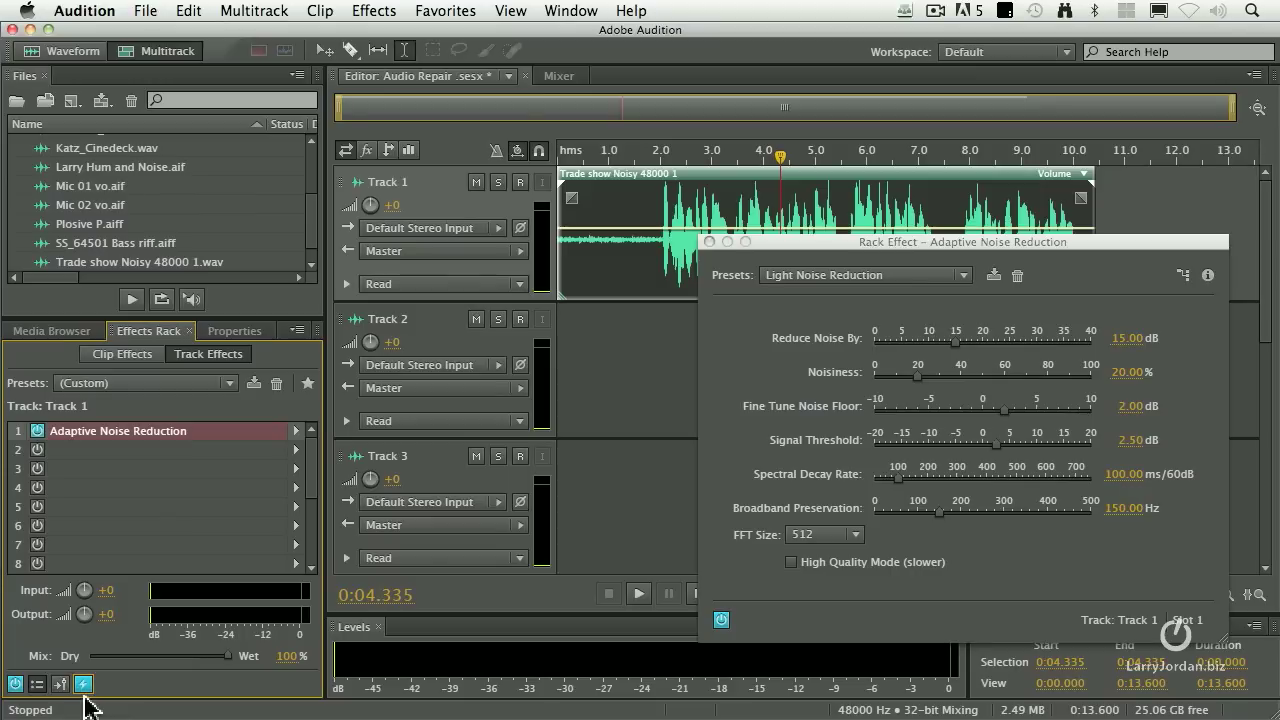
mouse_move(90, 648)
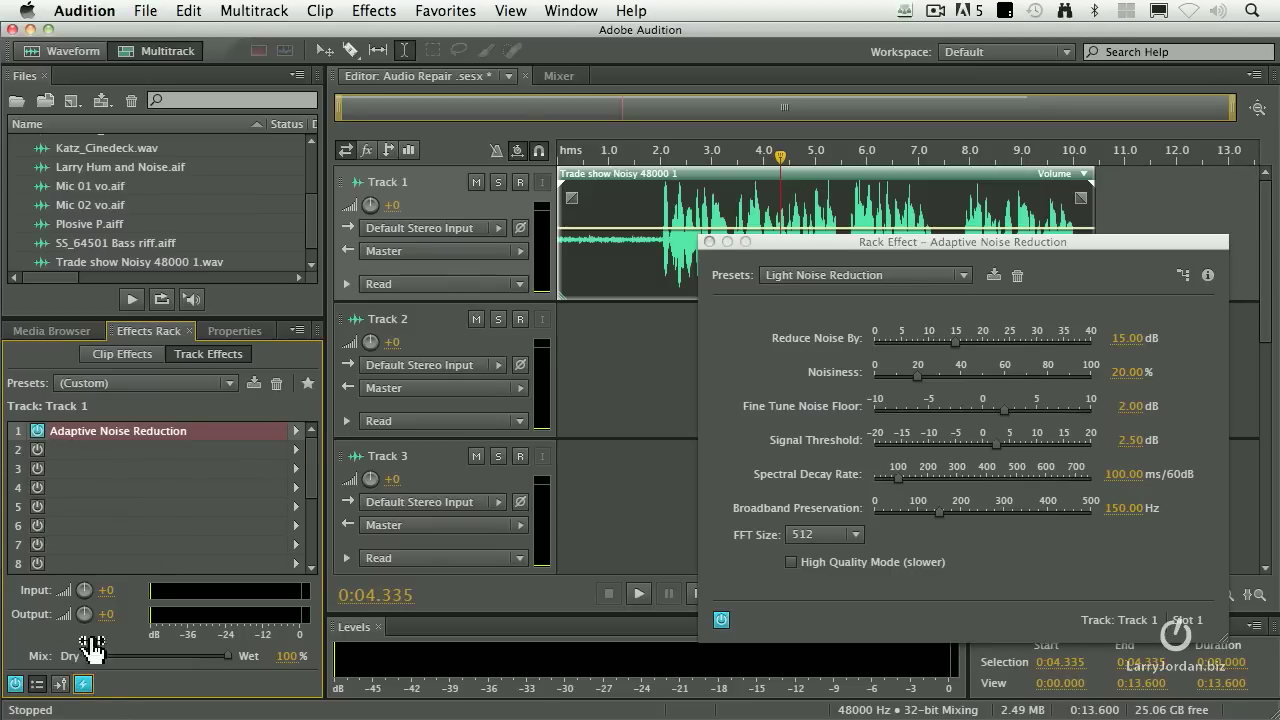
mouse_move(84, 684)
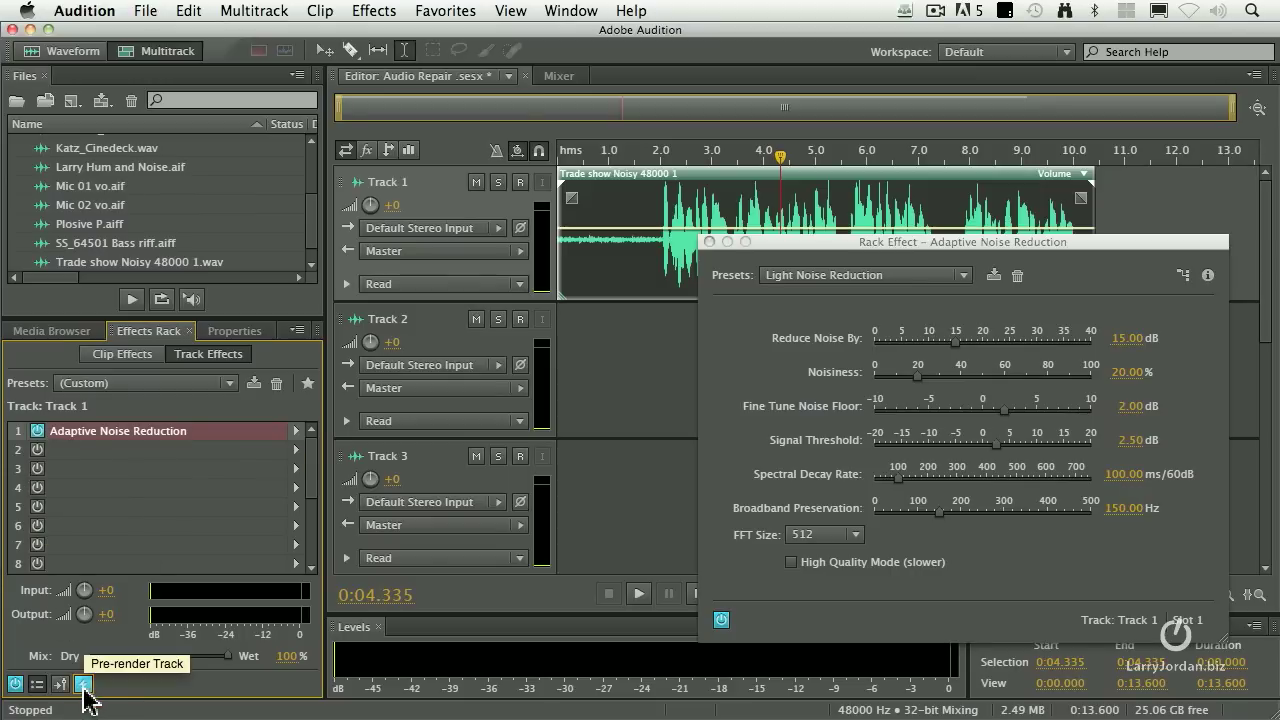
mouse_move(210, 696)
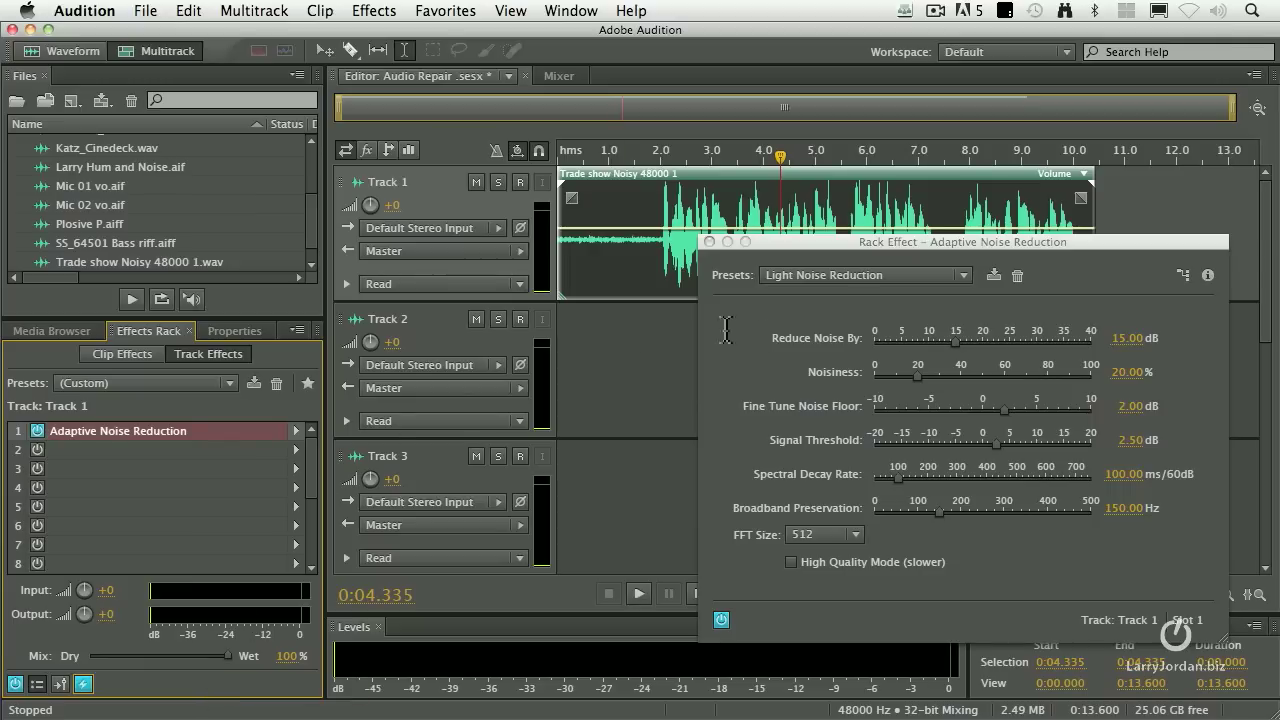
Move the Adaptive Noise Reduction dialog back left over the track area
left_click_drag(962, 240, 684, 322)
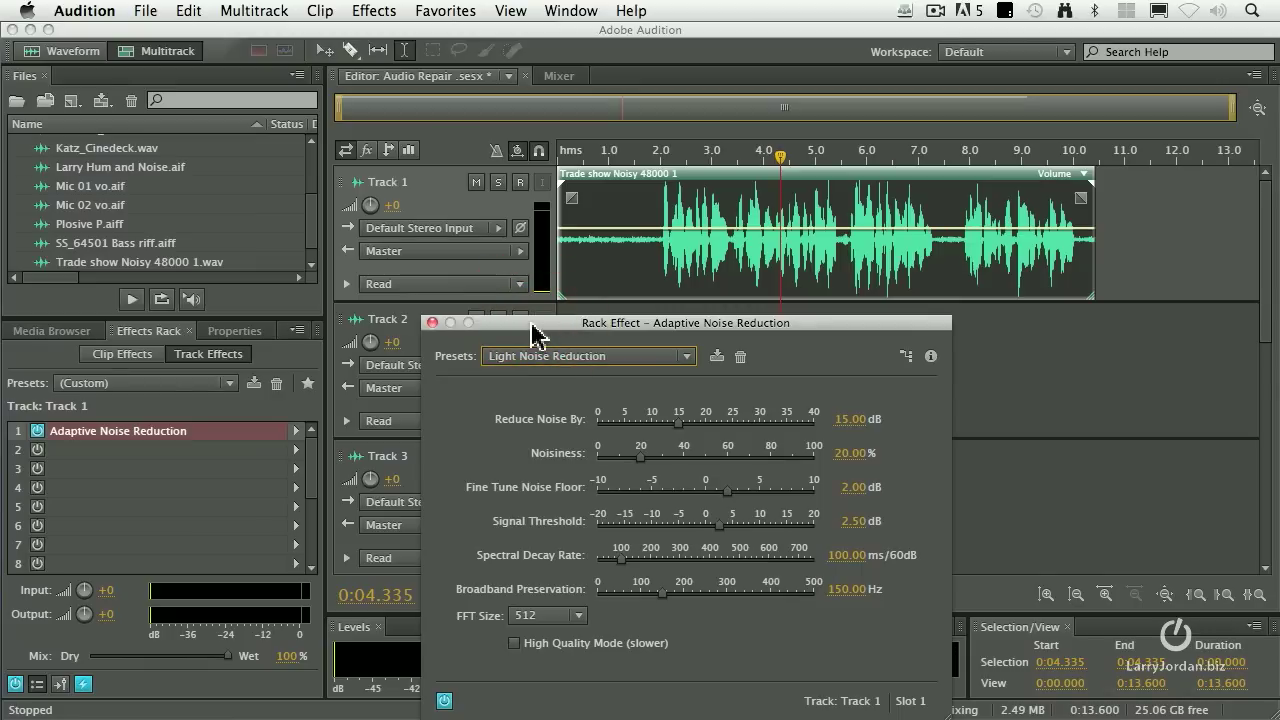
mouse_move(528, 330)
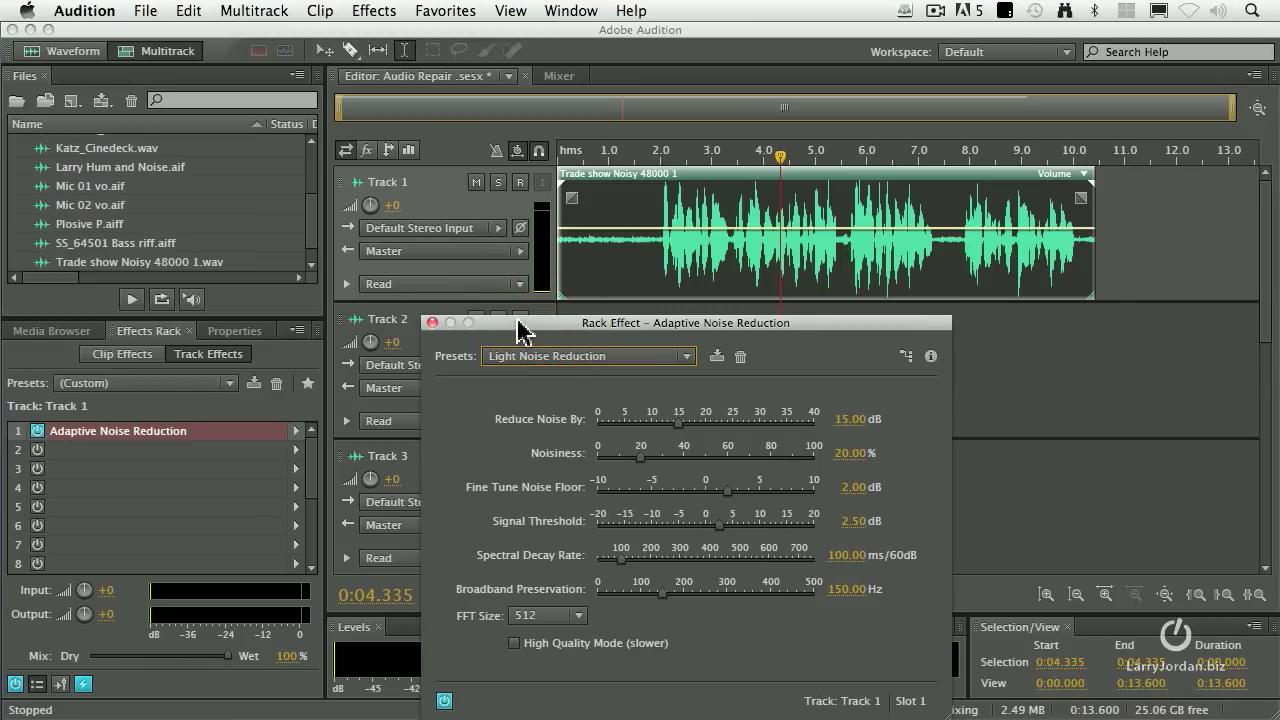
Return the playhead to the clip start and play the multitrack mix with Light reduction
left_click(432, 322)
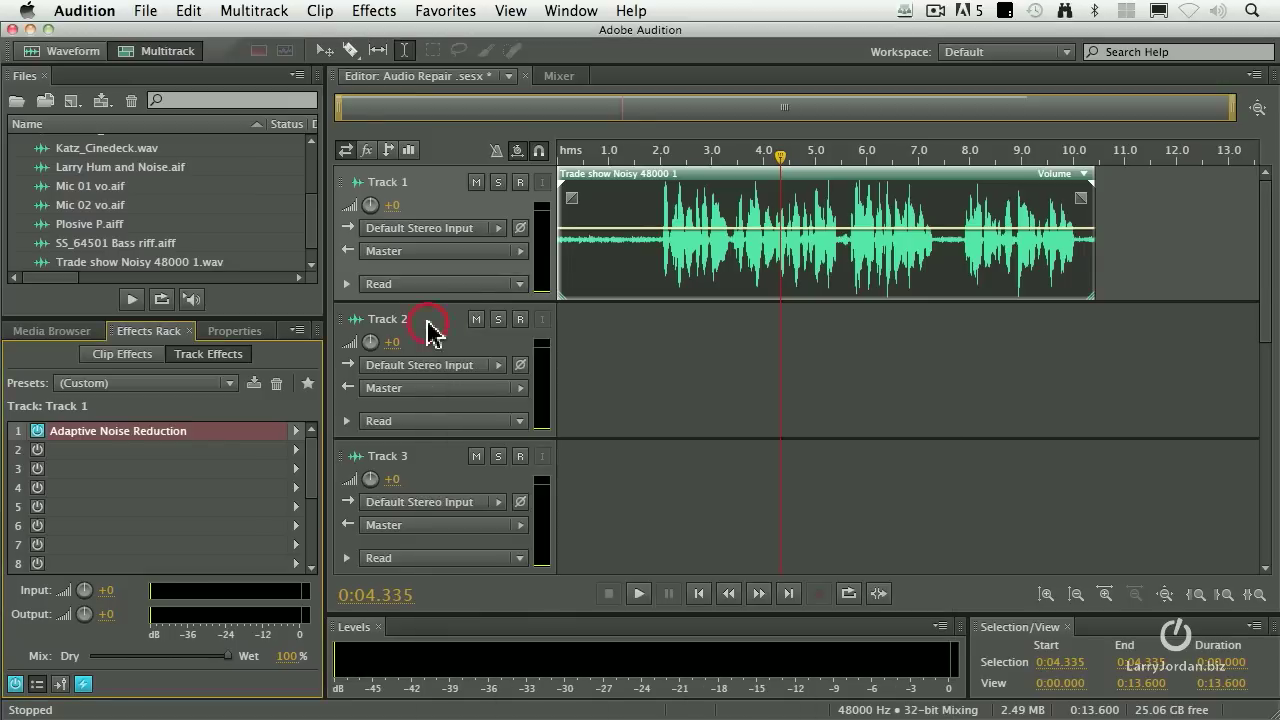
mouse_move(170, 452)
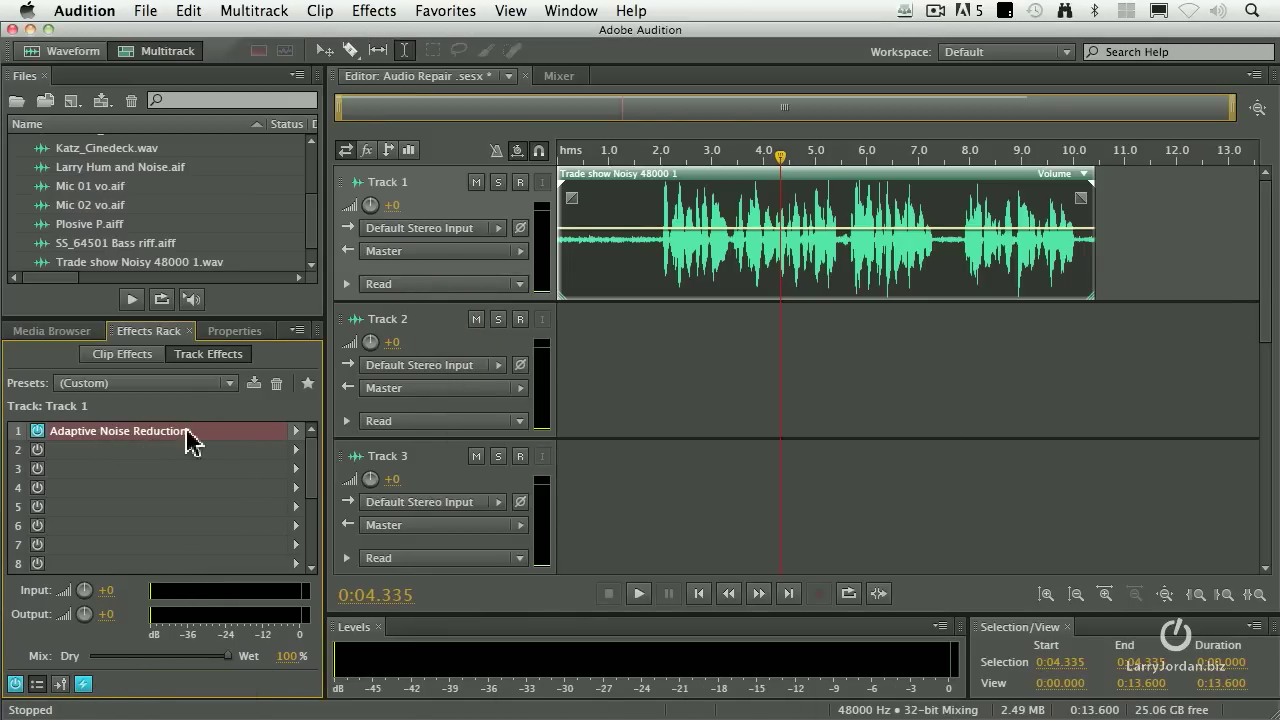
mouse_move(636, 160)
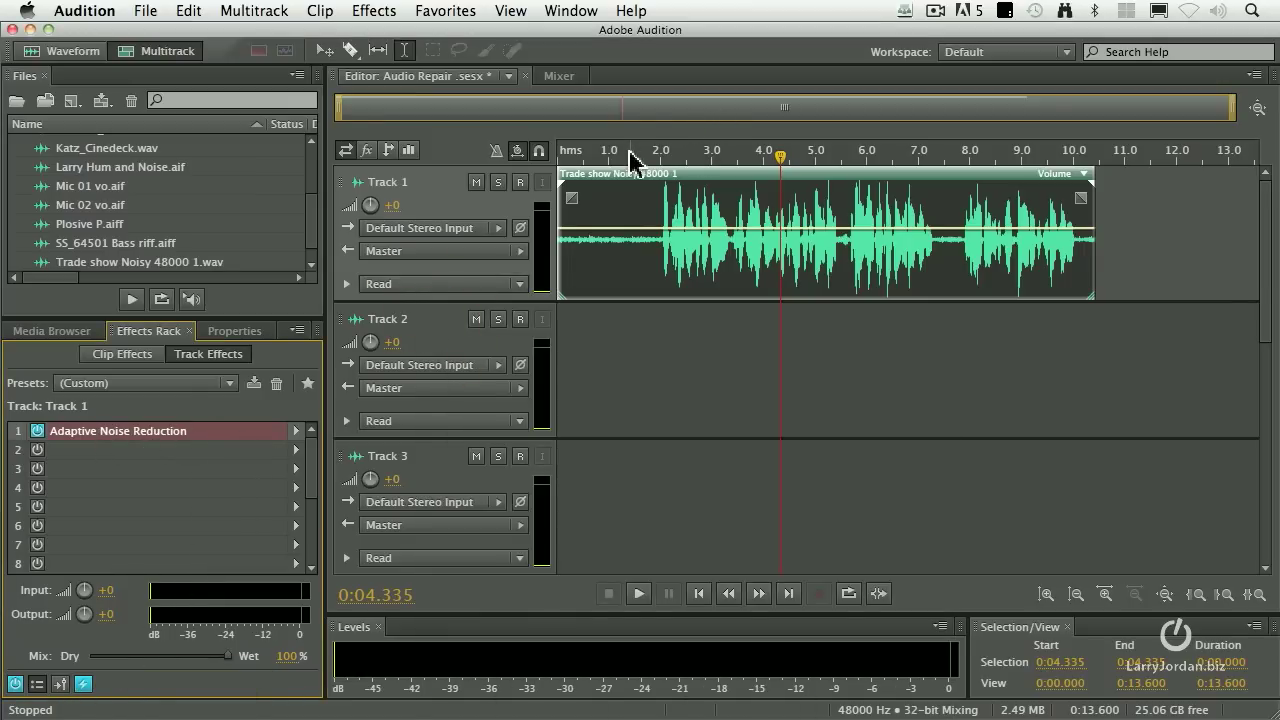
left_click(570, 150)
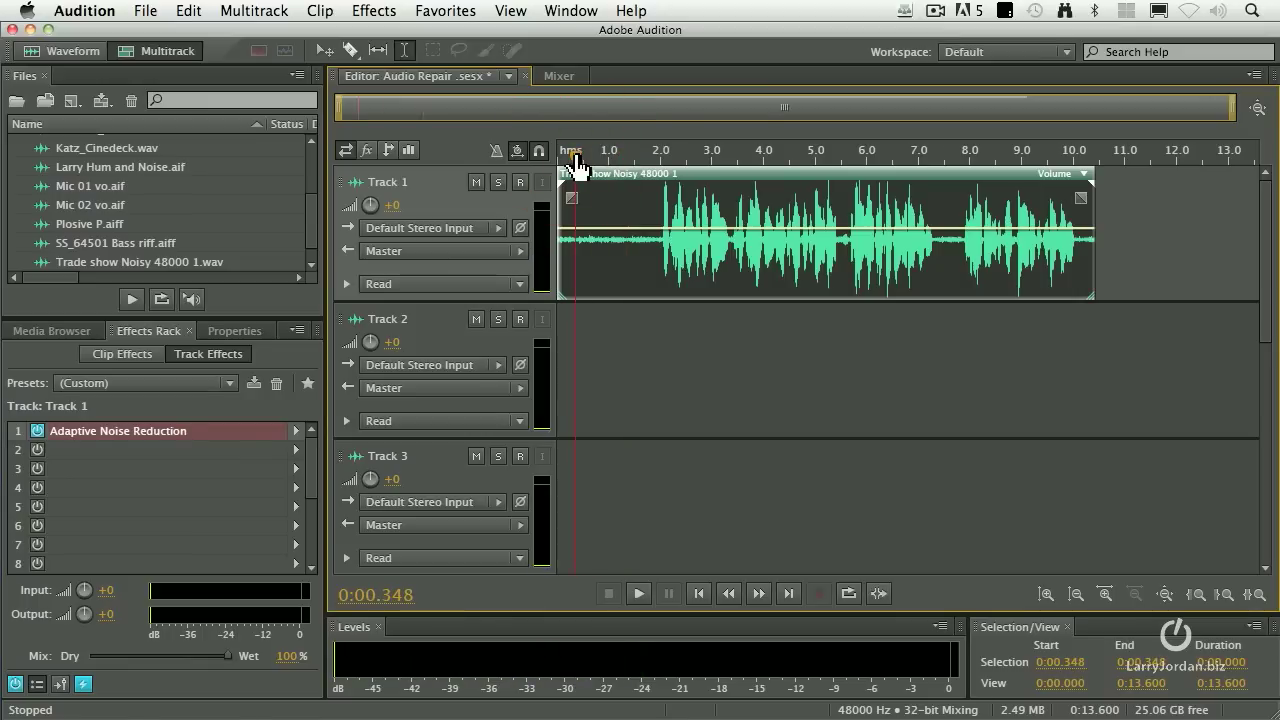
left_click(638, 592)
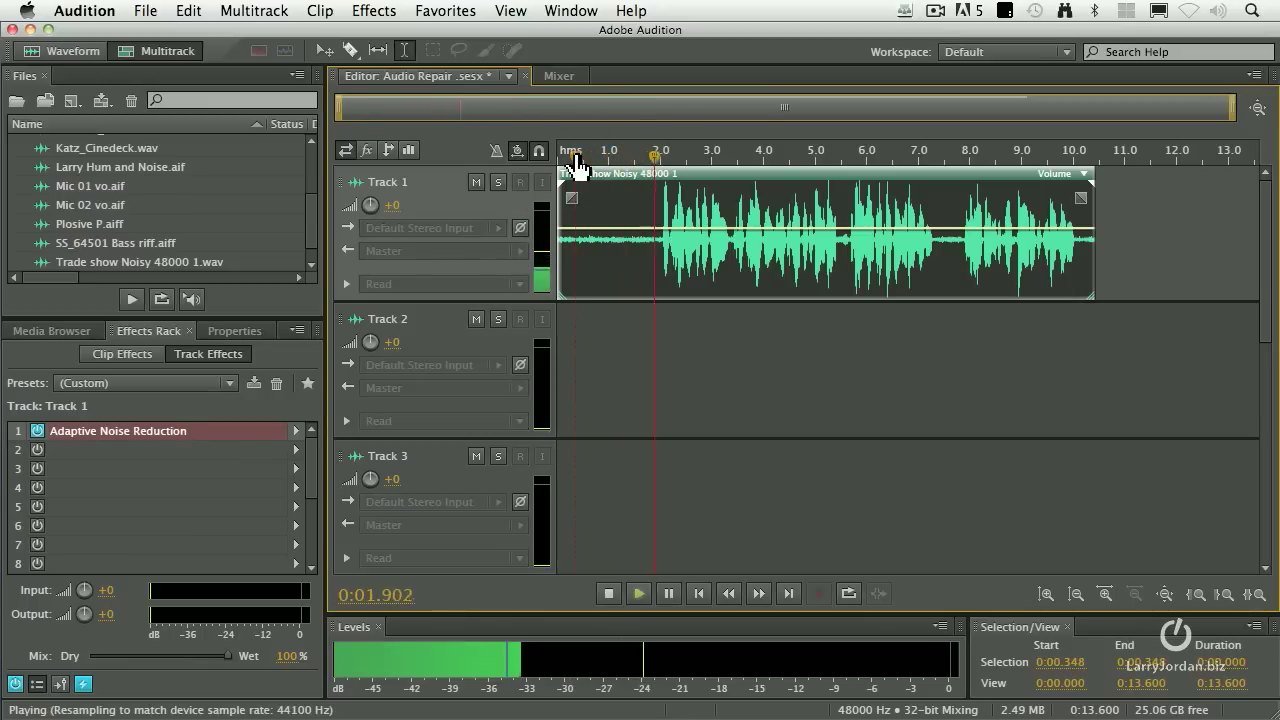
Stop the multitrack mix before moving to the Waveform editor
left_click(608, 592)
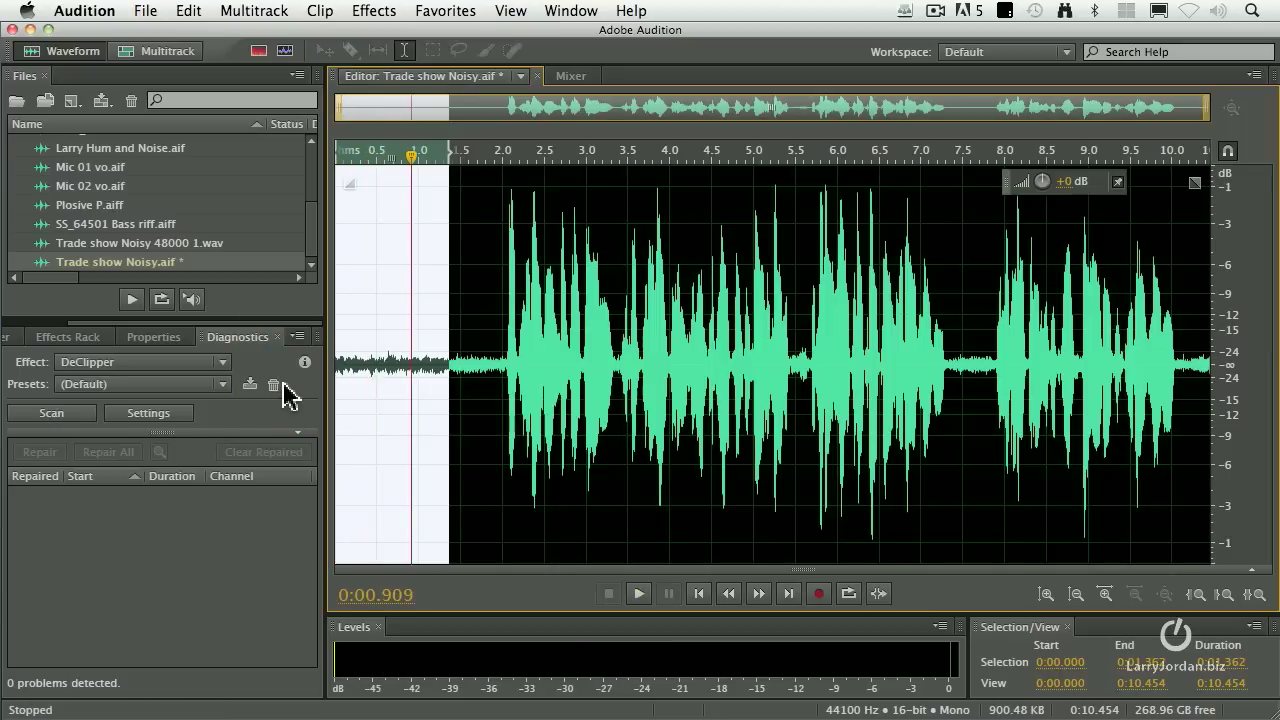
Bring up the Effects menu over the Trade show Noisy waveform
left_click(372, 12)
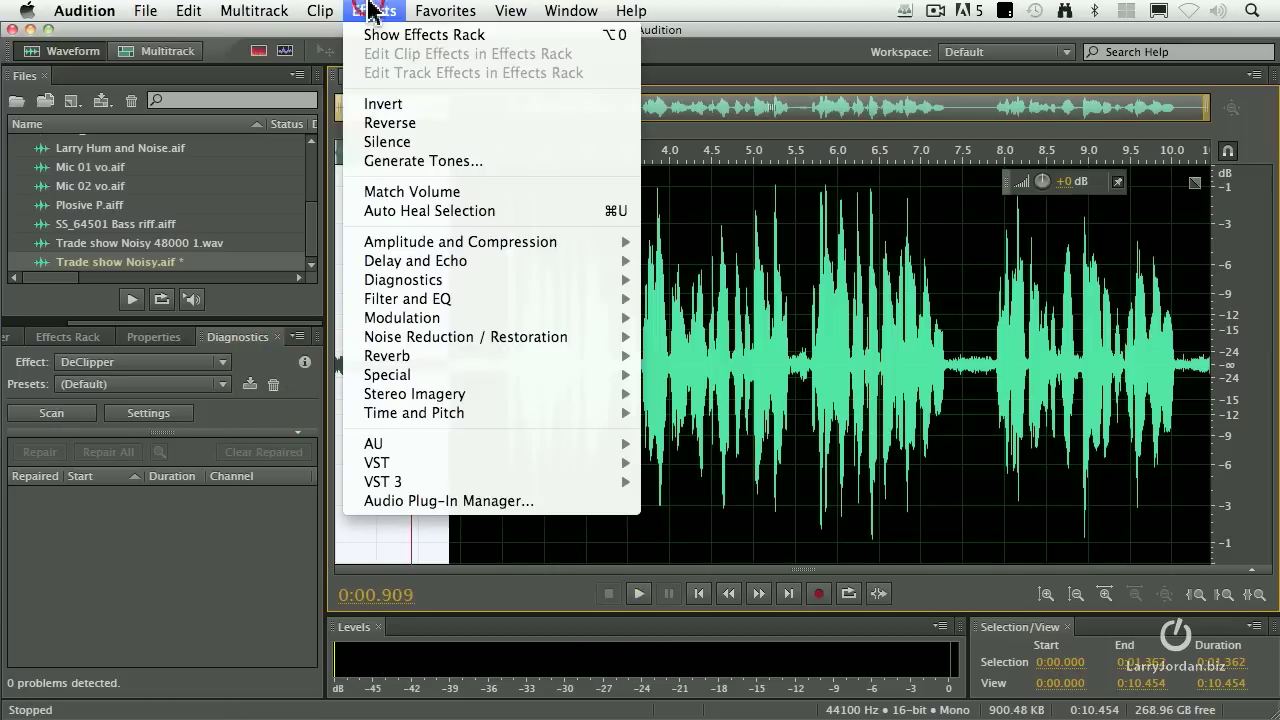
mouse_move(408, 300)
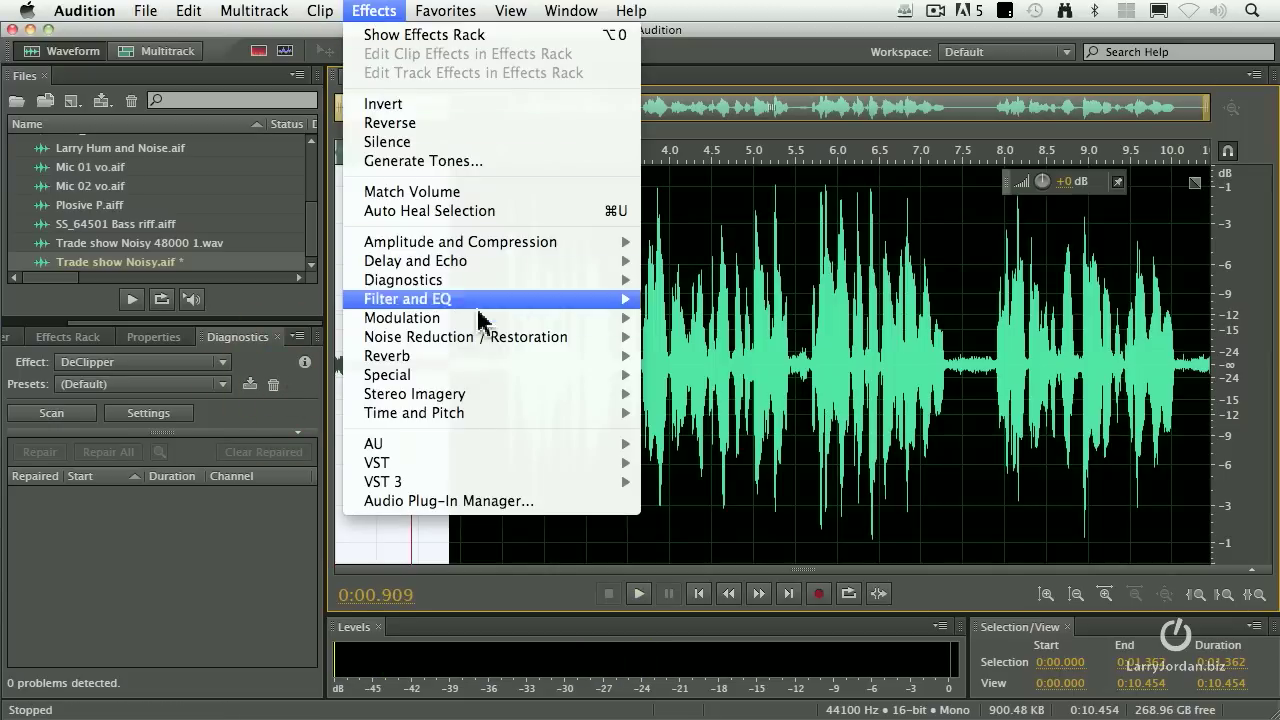
mouse_move(464, 336)
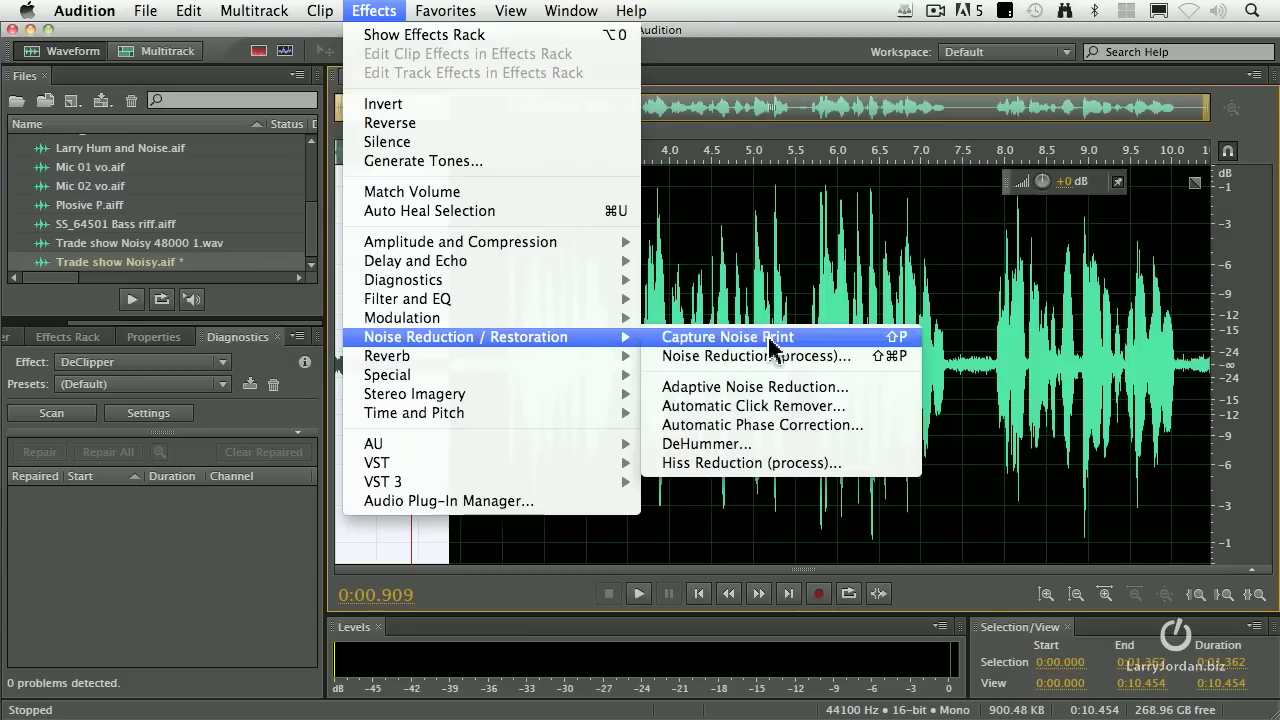
mouse_move(850, 368)
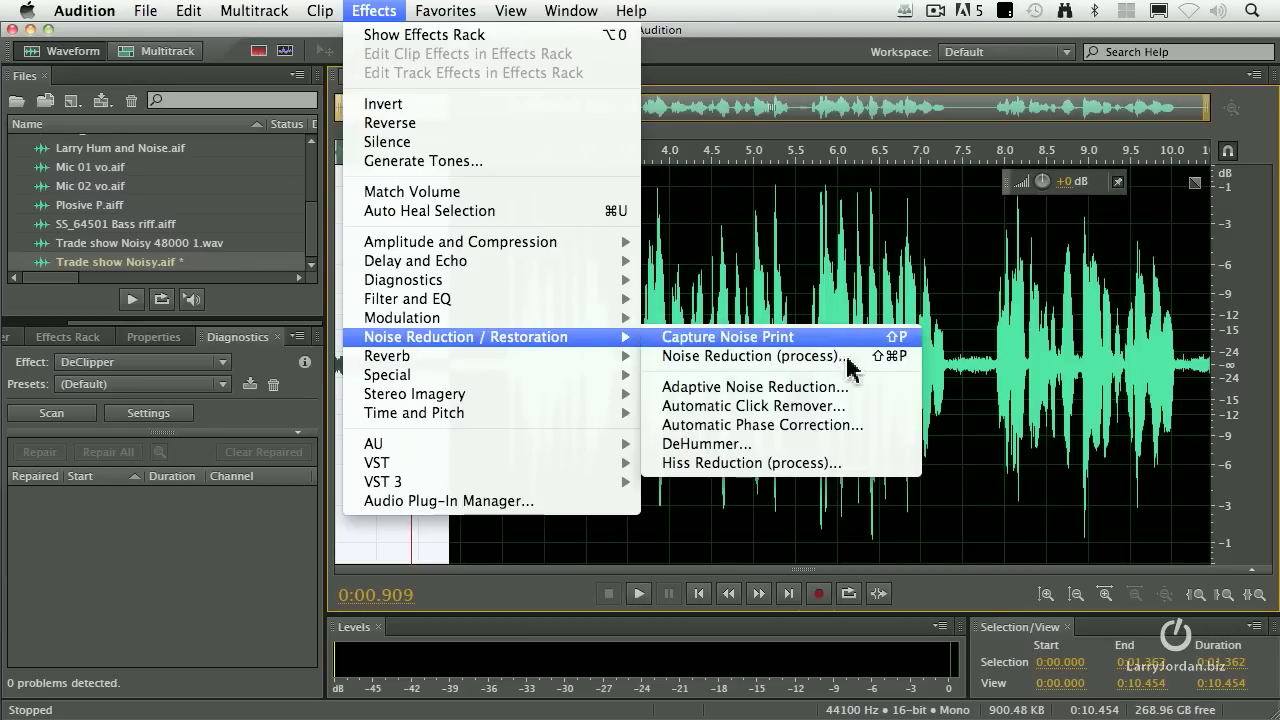
mouse_move(856, 340)
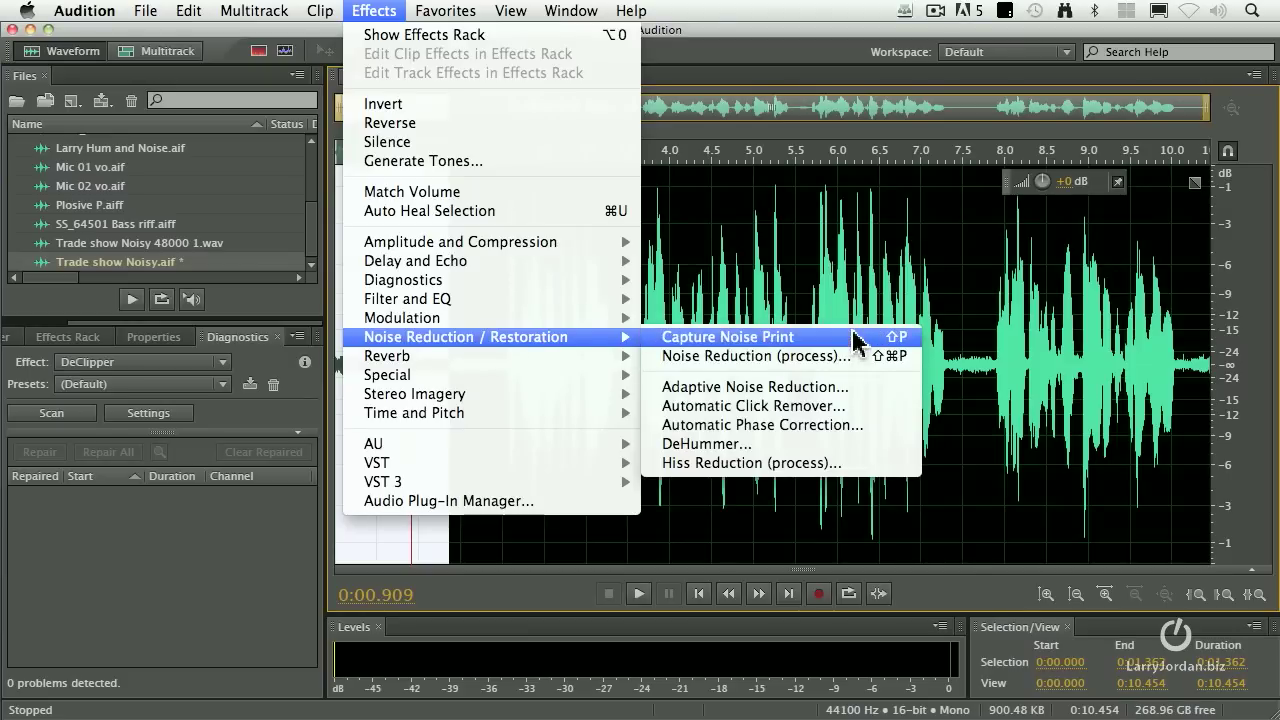
mouse_move(862, 356)
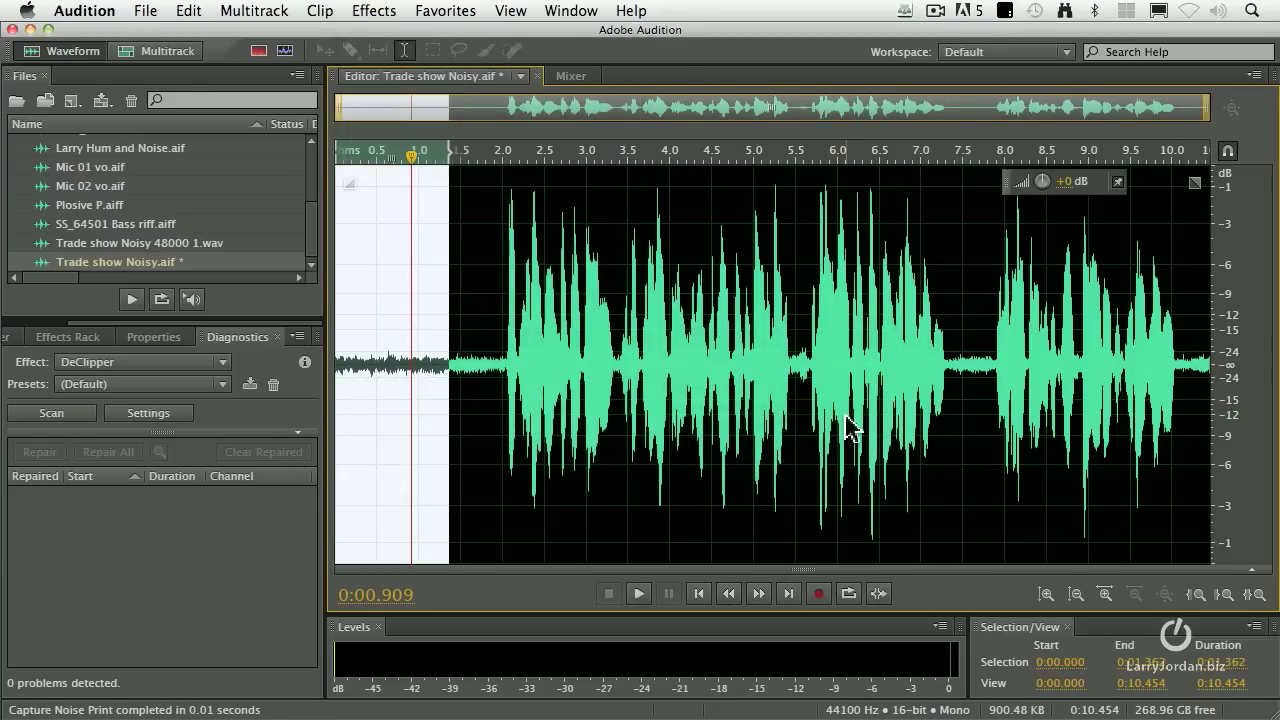
mouse_move(700, 370)
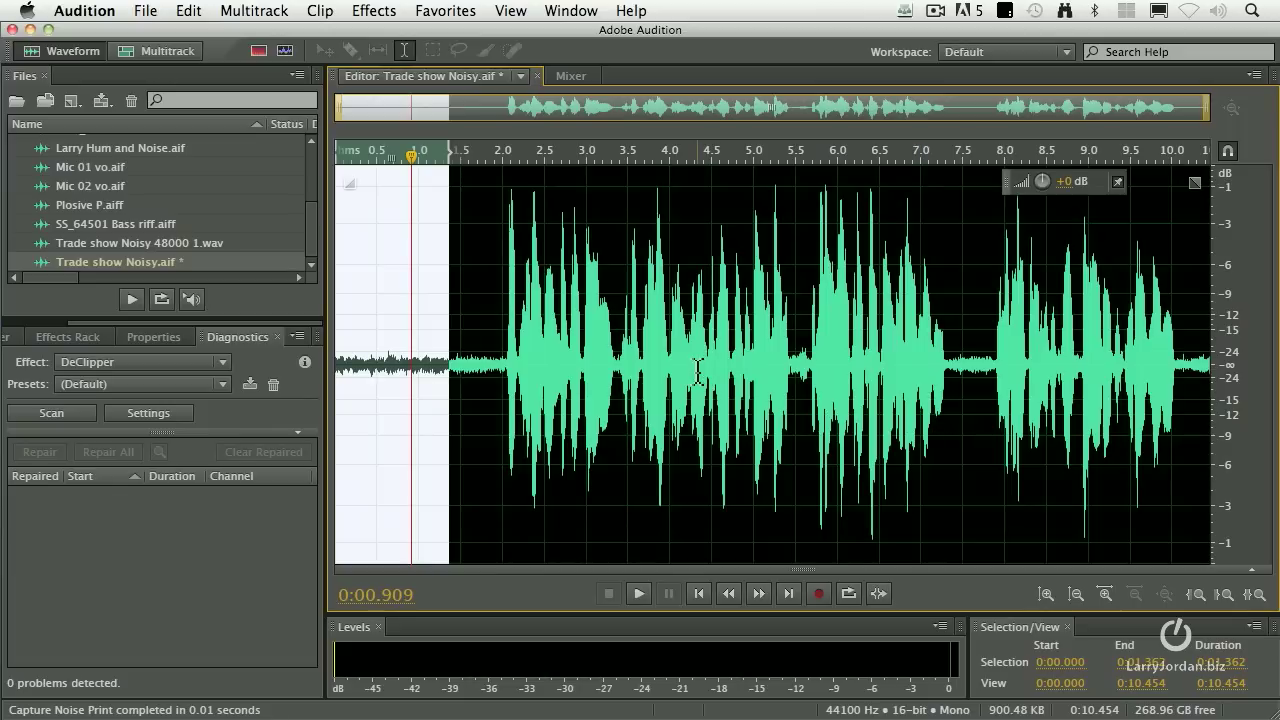
Select the speech from about 1.7 s to 5.4 s in the waveform
left_click(484, 370)
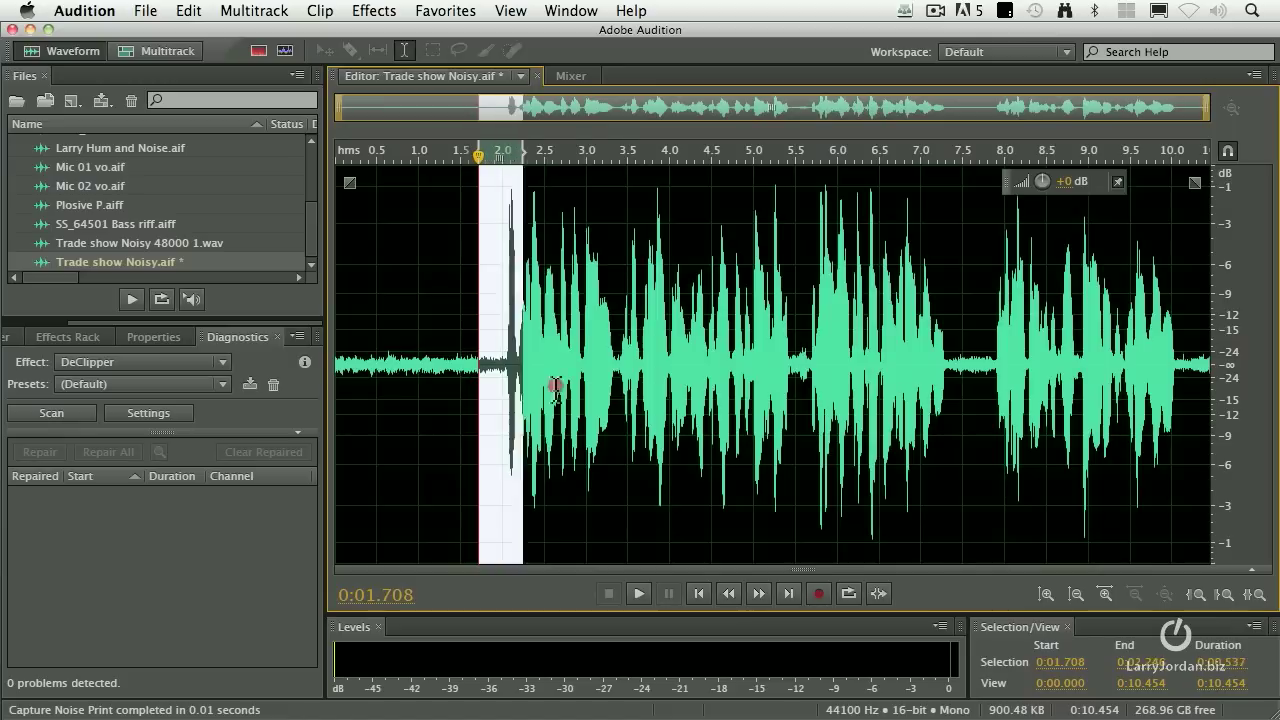
left_click_drag(556, 384, 790, 384)
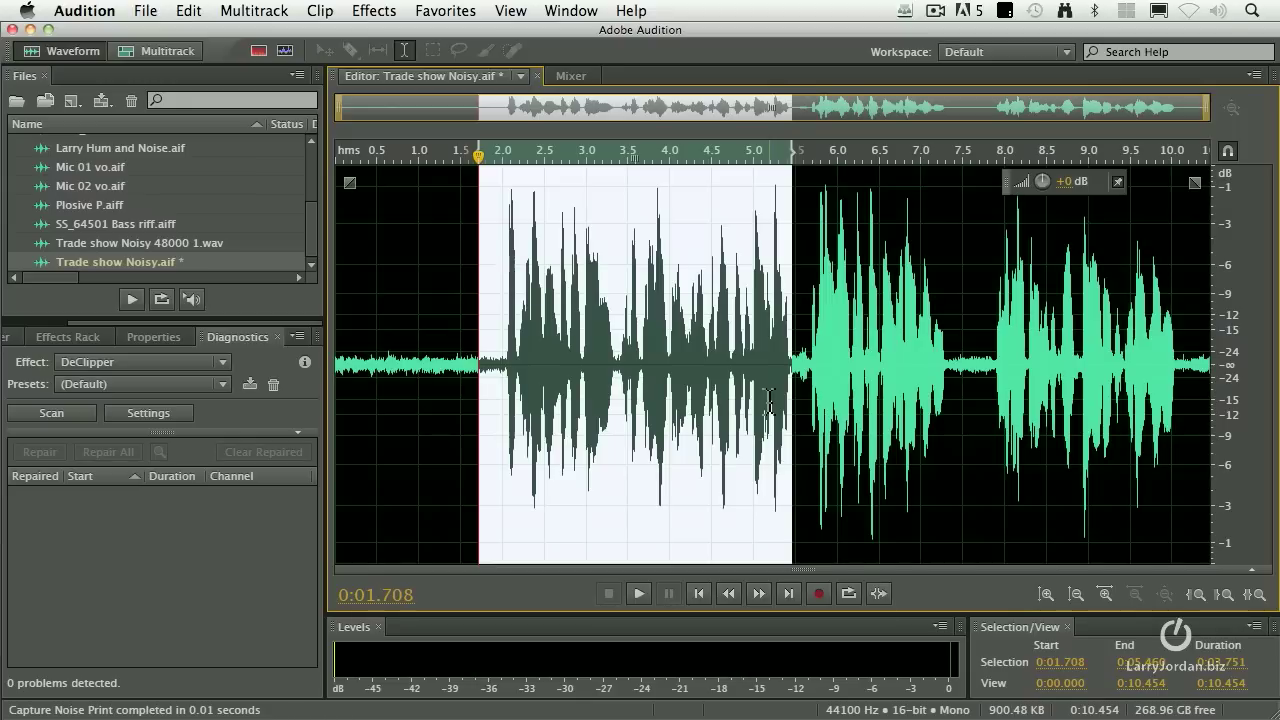
mouse_move(342, 20)
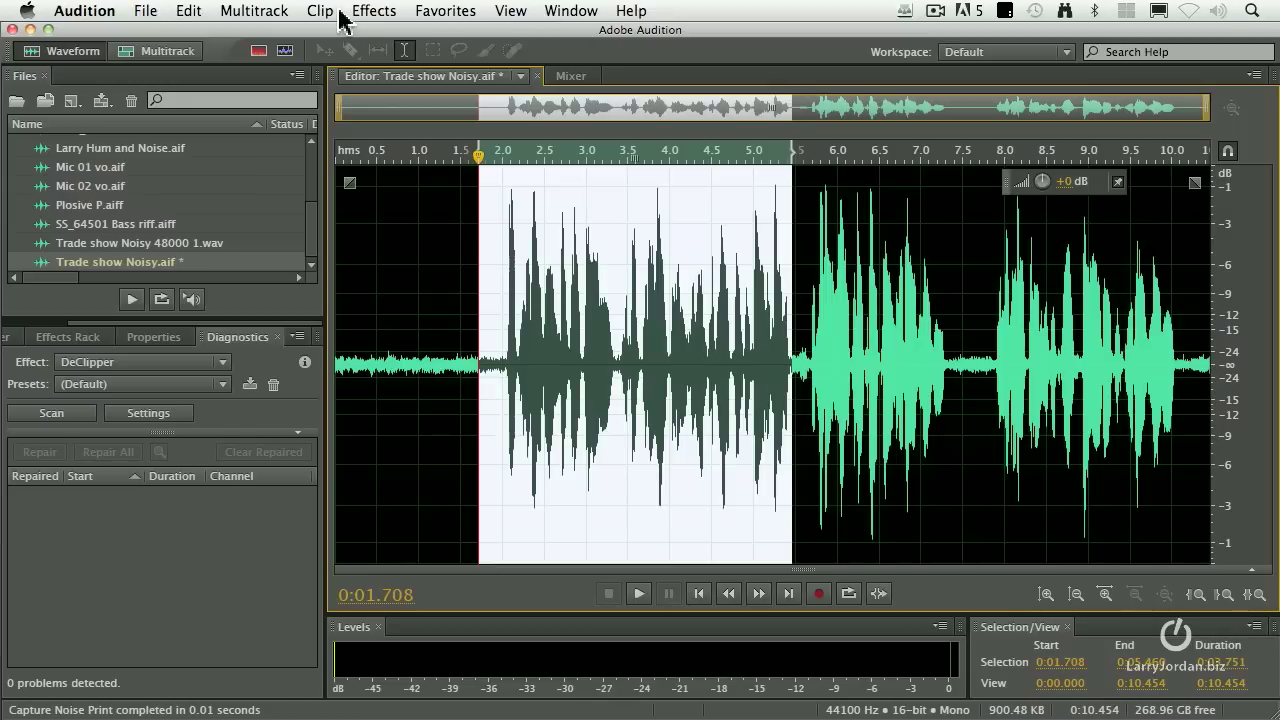
Bring up the Noise Reduction (process) settings from Effects > Noise Reduction / Restoration
left_click(374, 10)
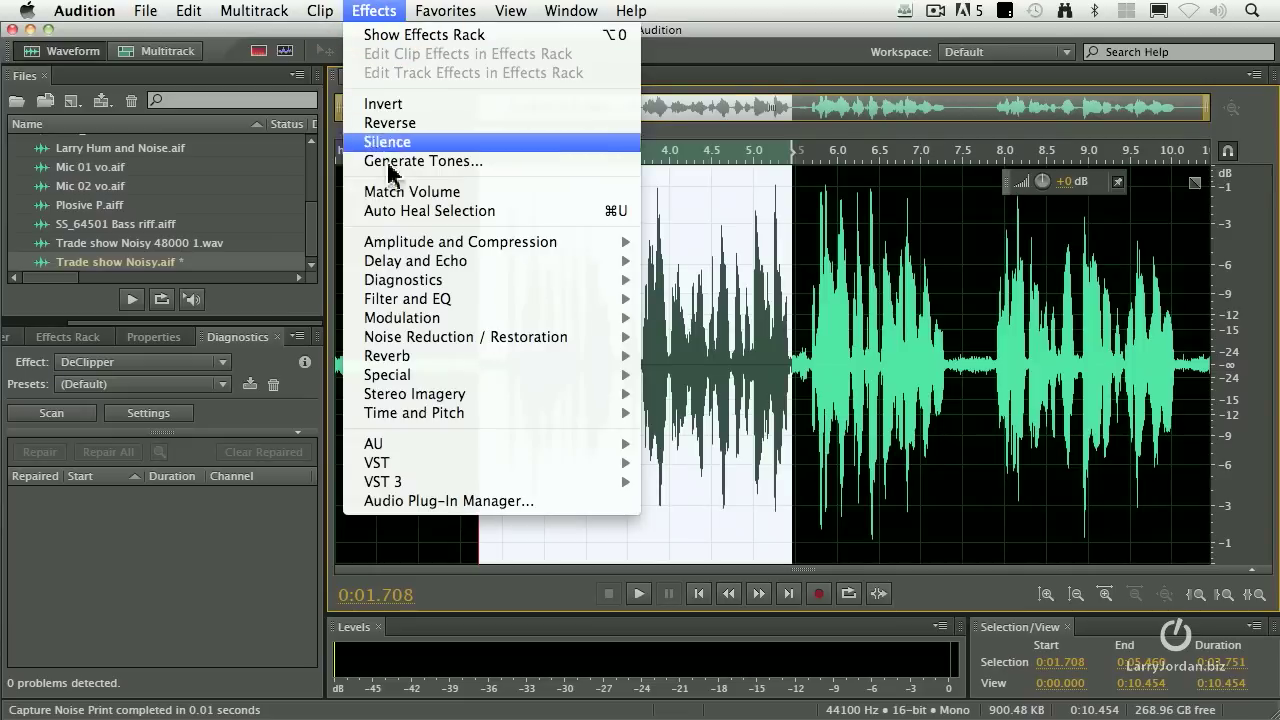
mouse_move(464, 336)
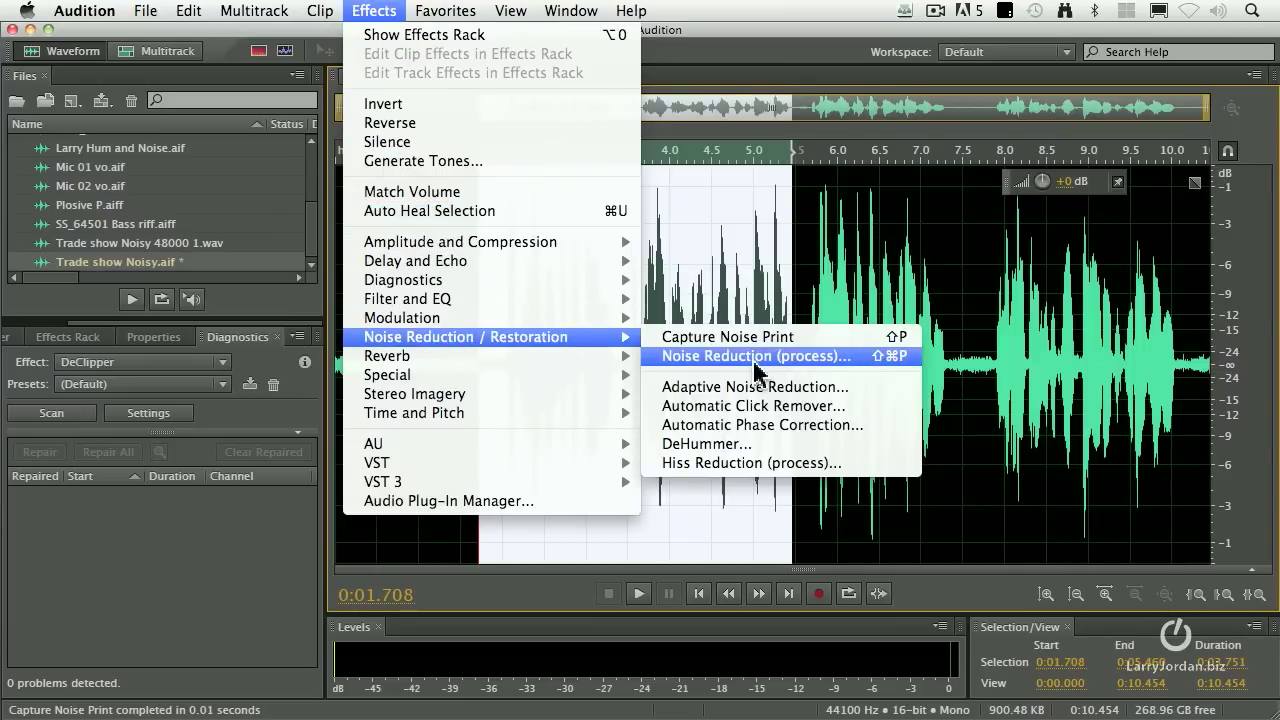
left_click(754, 356)
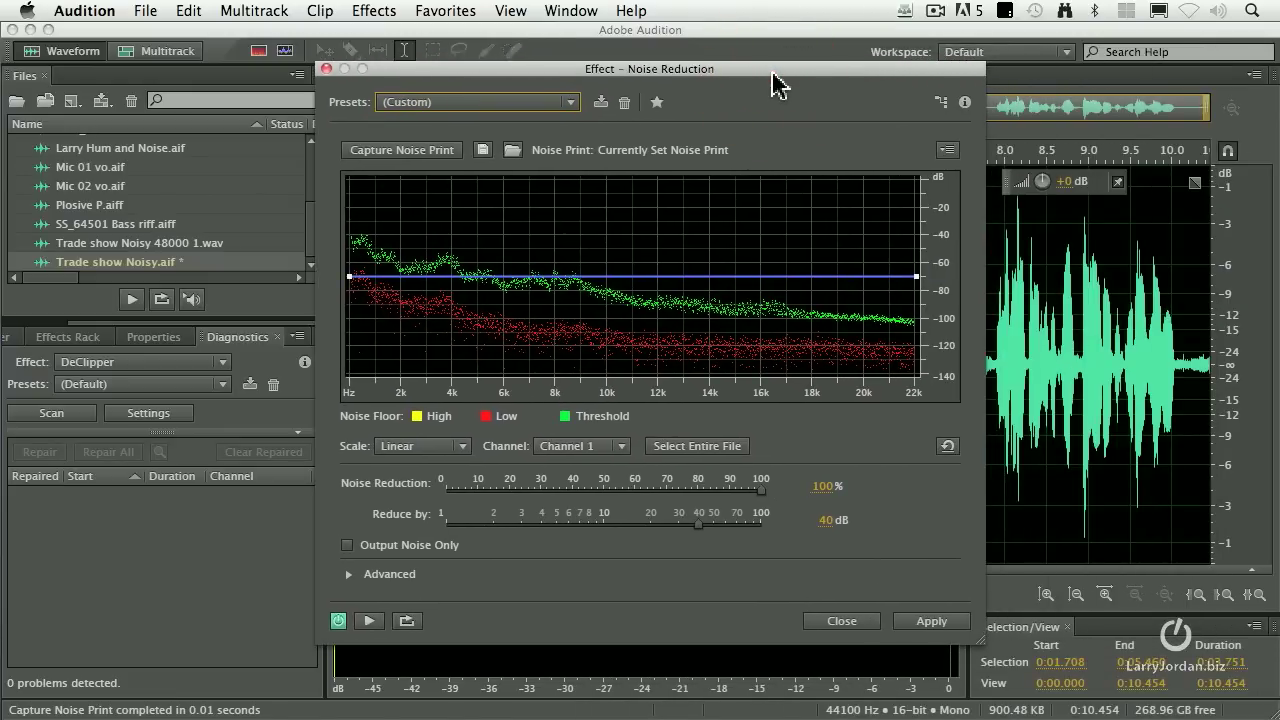
mouse_move(756, 504)
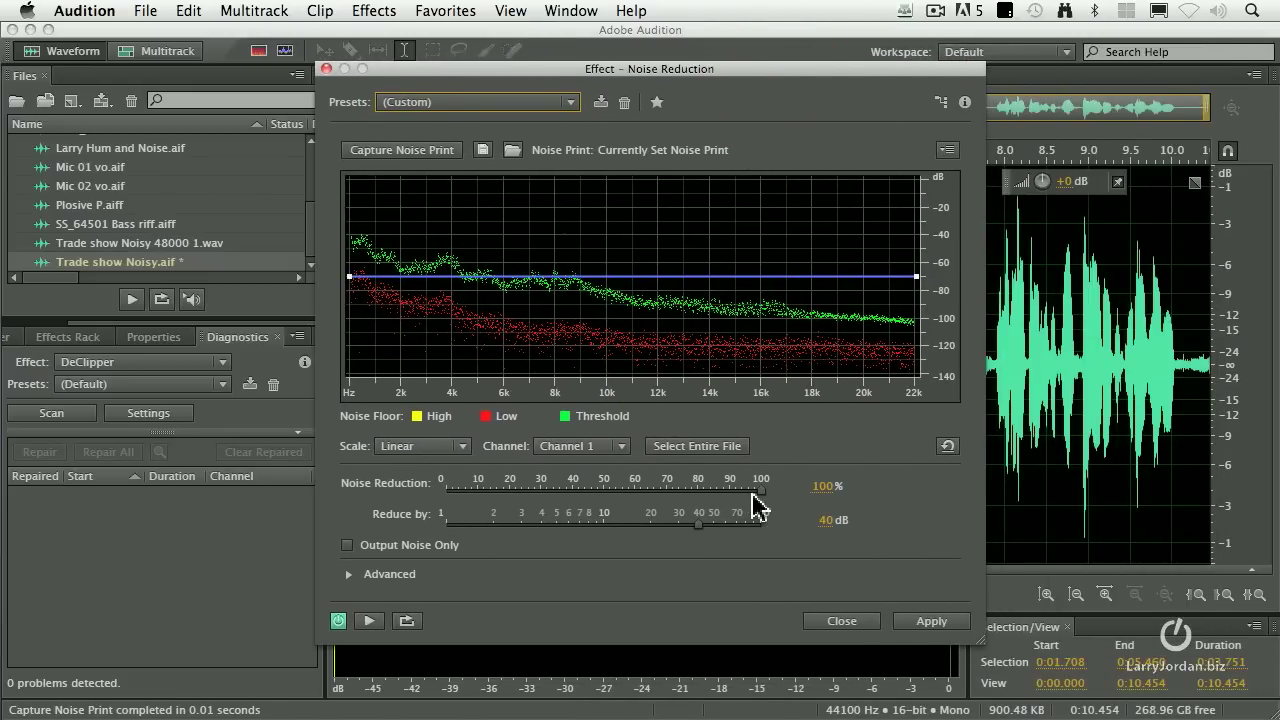
mouse_move(640, 524)
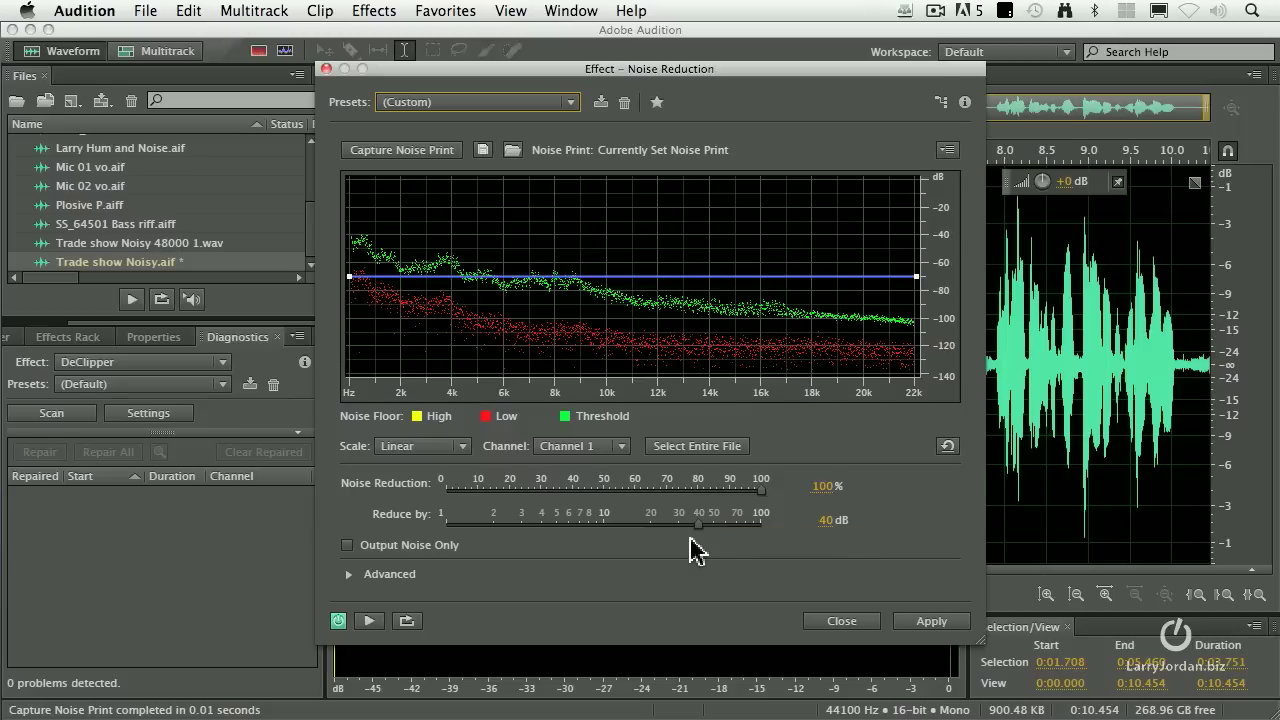
mouse_move(792, 582)
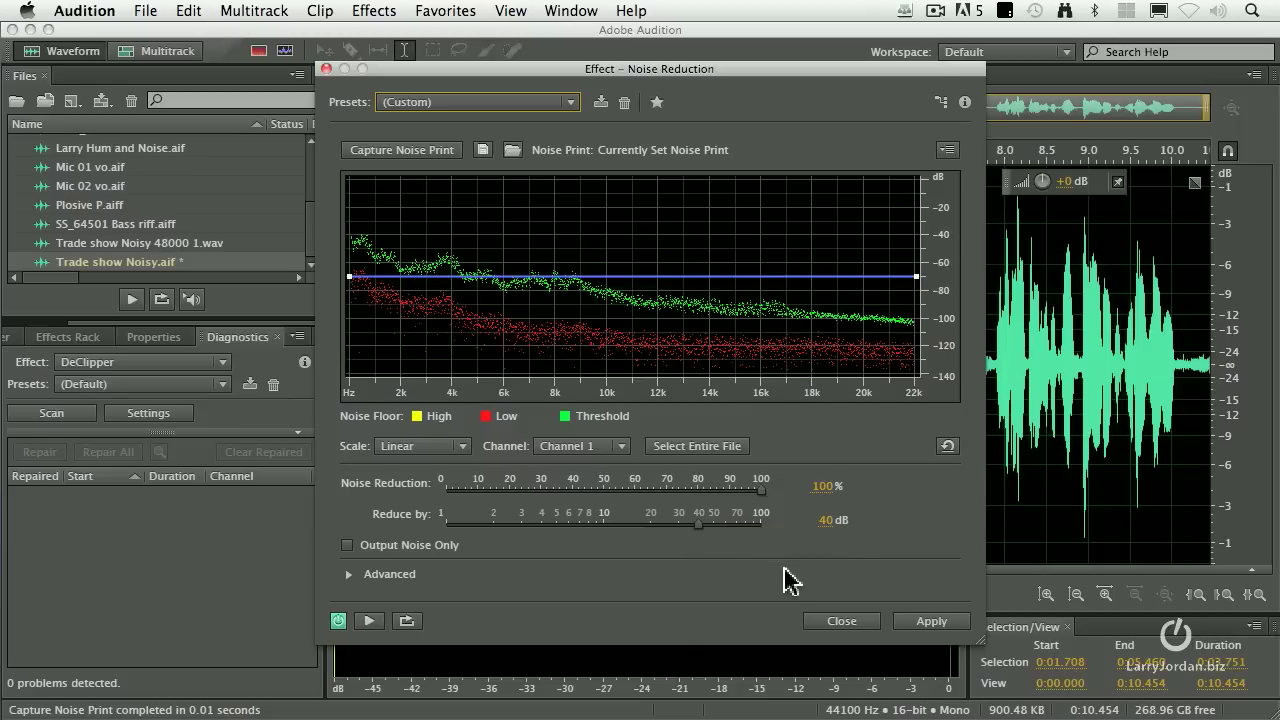
Apply Noise Reduction to the selected speech and play back the cleaned clip
left_click(930, 620)
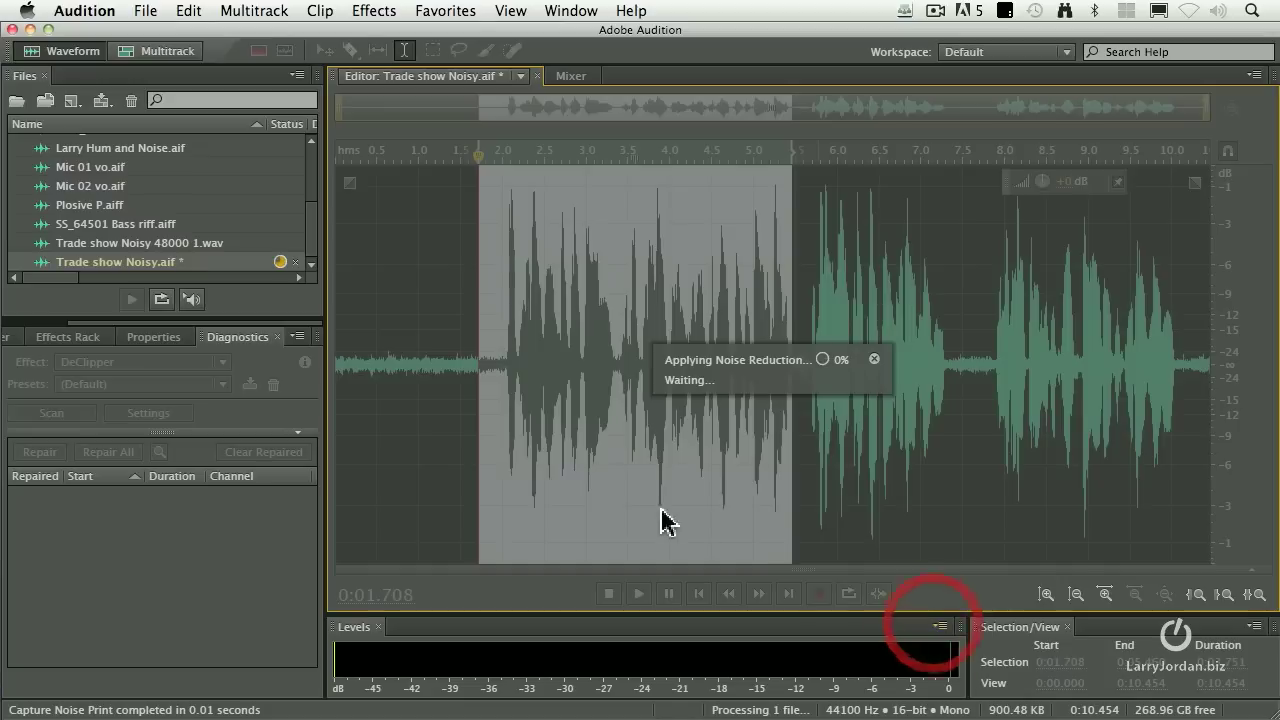
left_click(638, 592)
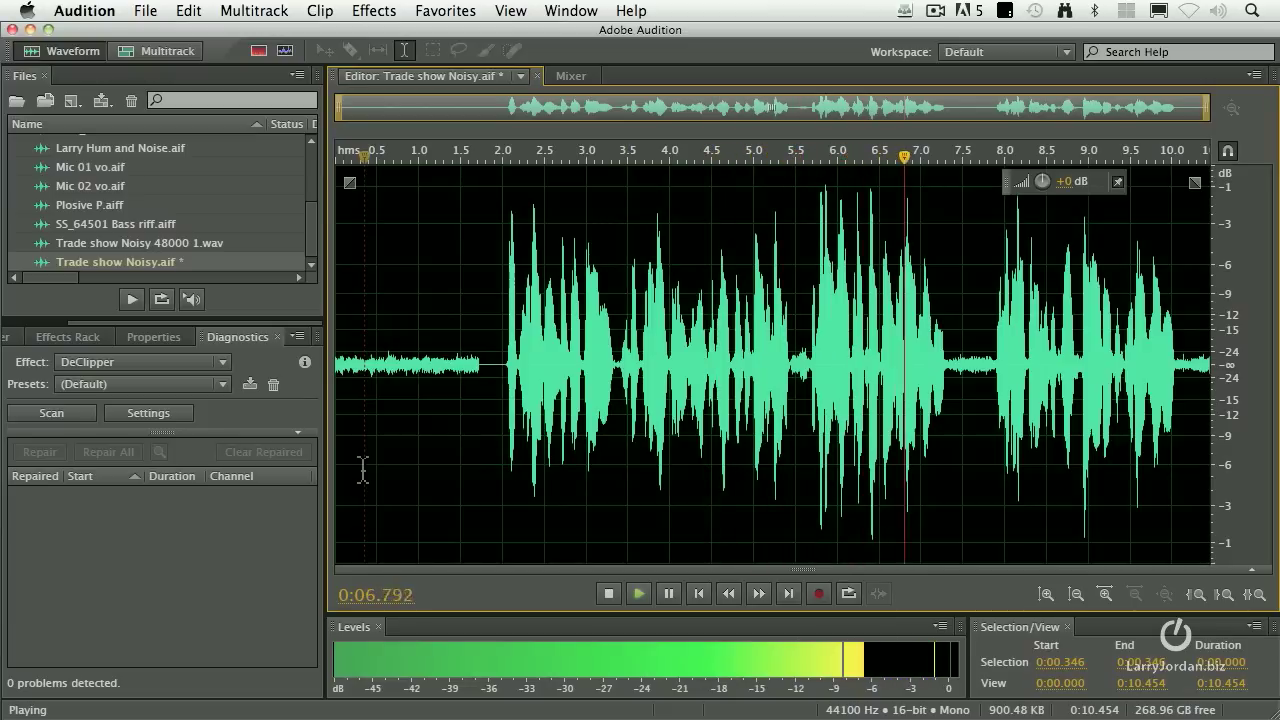
left_click(608, 592)
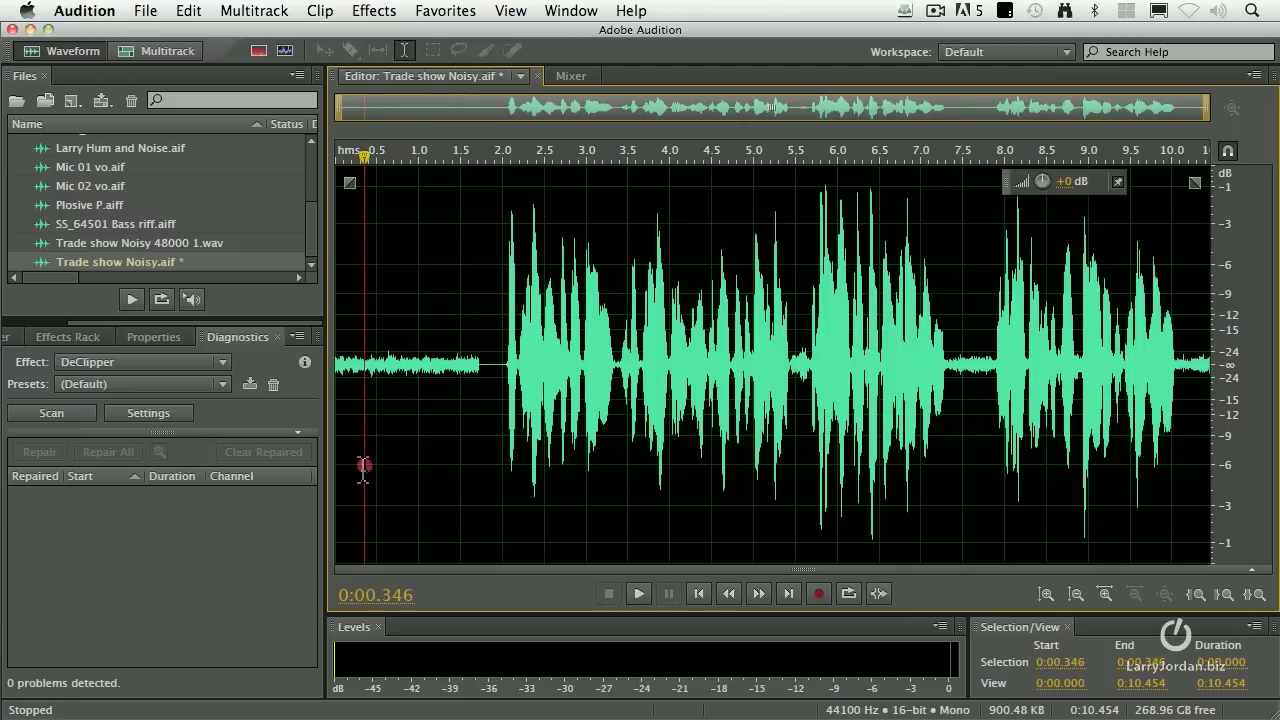
left_click(638, 592)
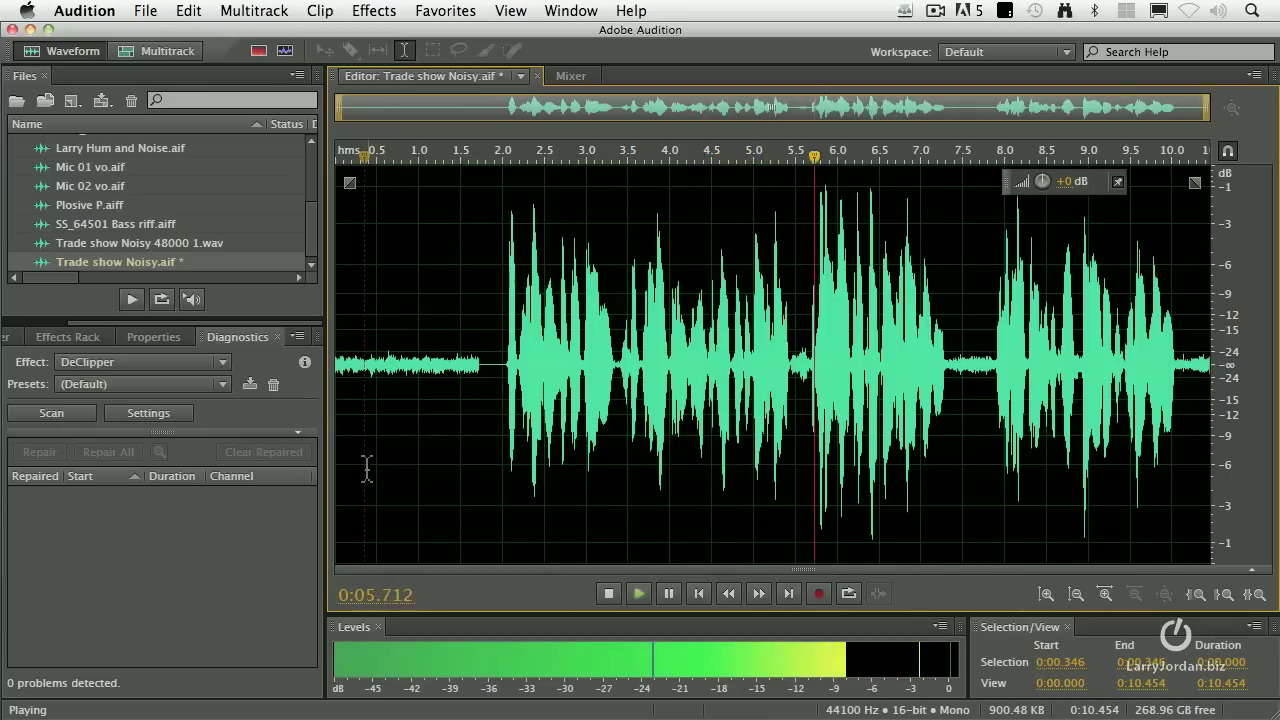
left_click(608, 592)
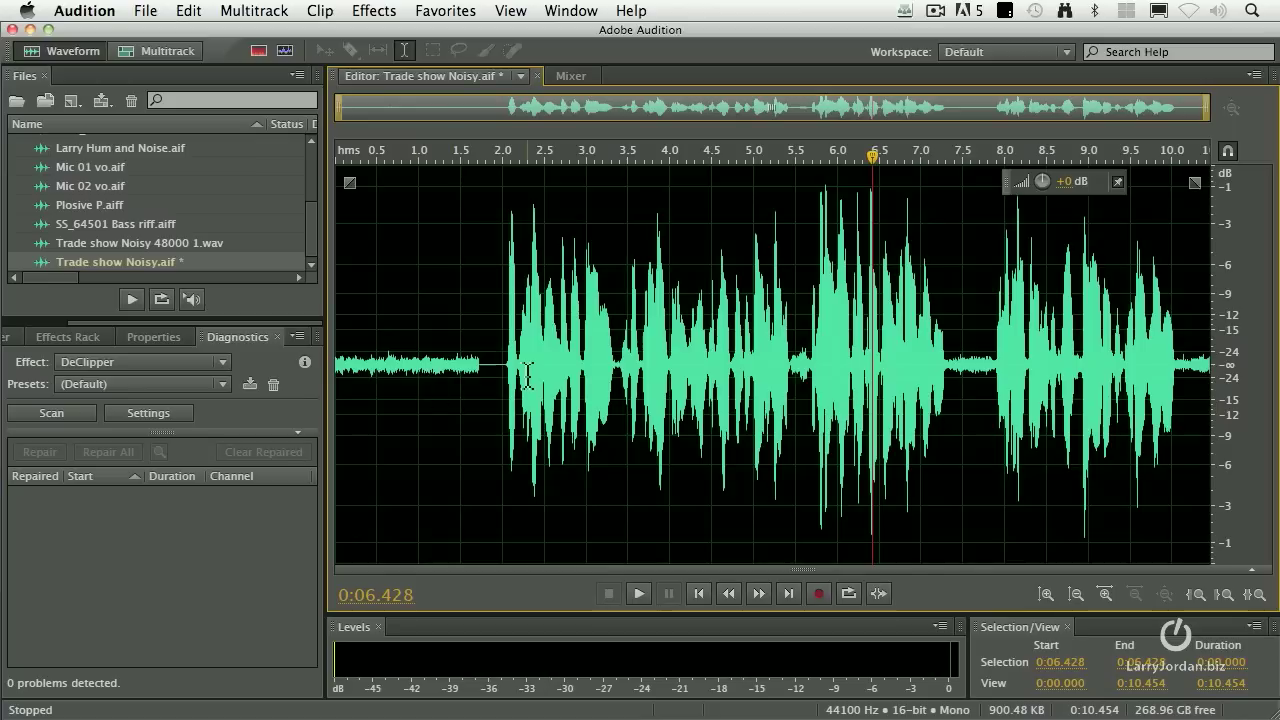
Bring up the Effects menu to reach the Noise Reduction / Restoration effects list
left_click(374, 12)
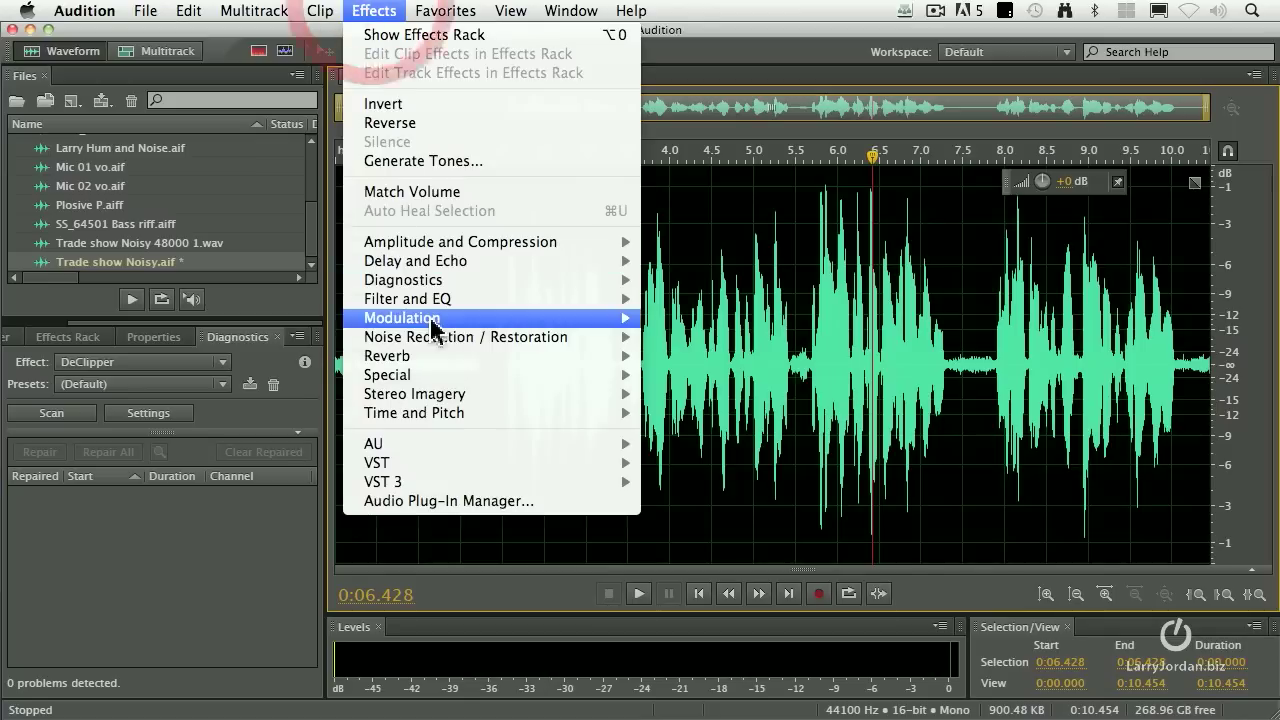
mouse_move(464, 336)
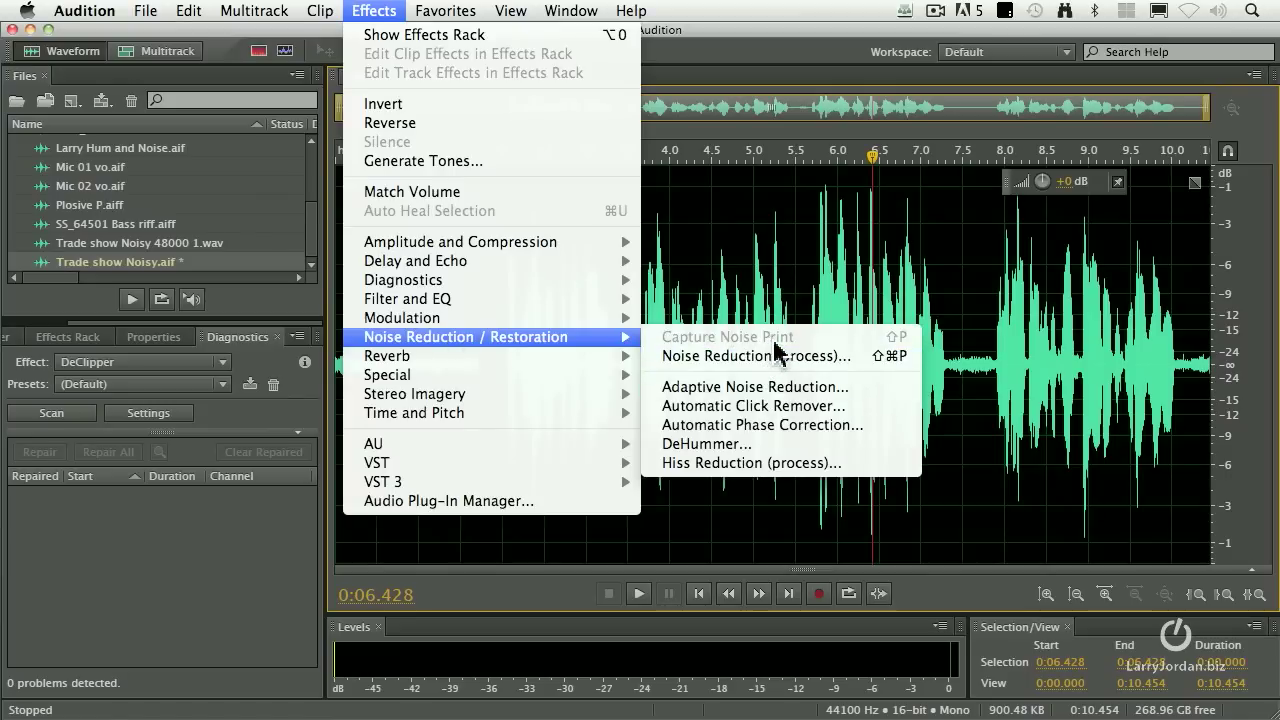
mouse_move(816, 380)
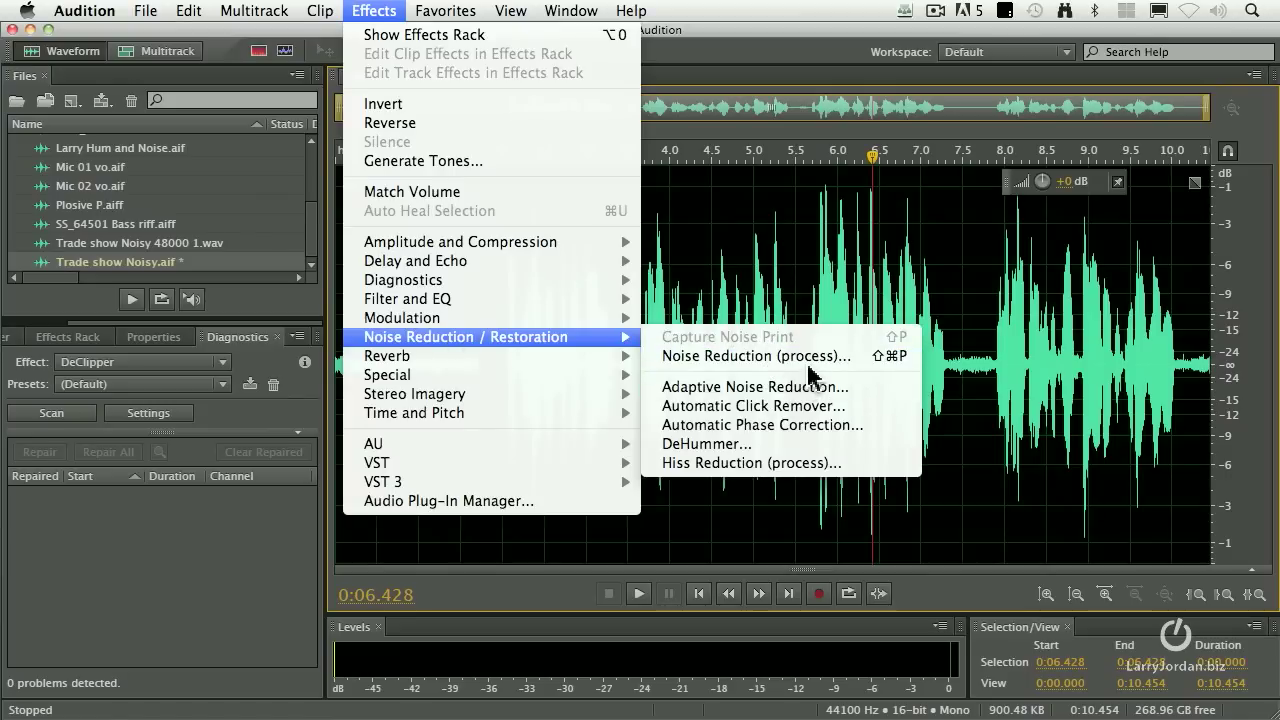